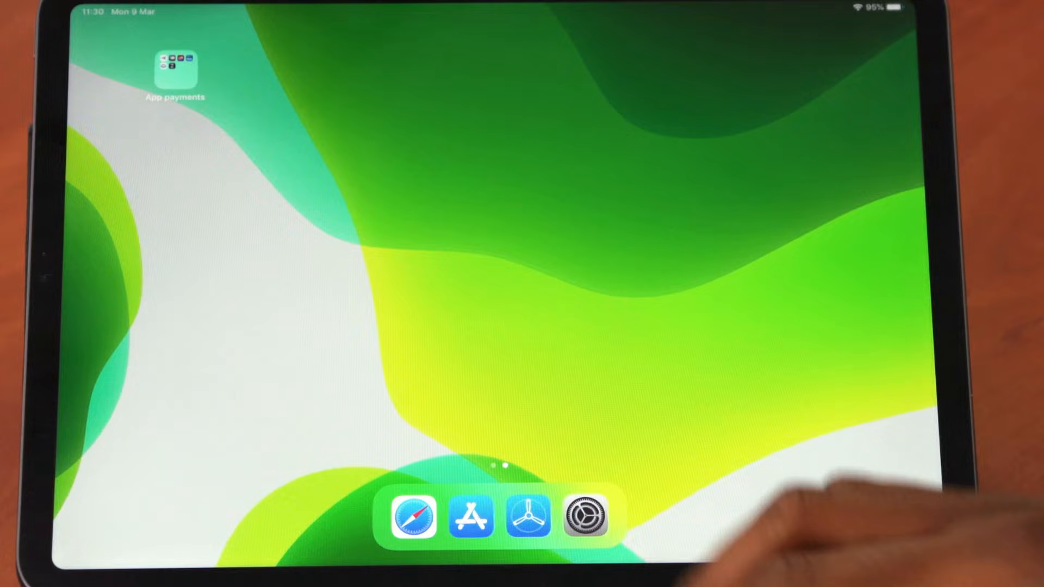
# Step: Find Loyverse POS - Point of Sale in the App Store and launch it
pyautogui.click(470, 517)
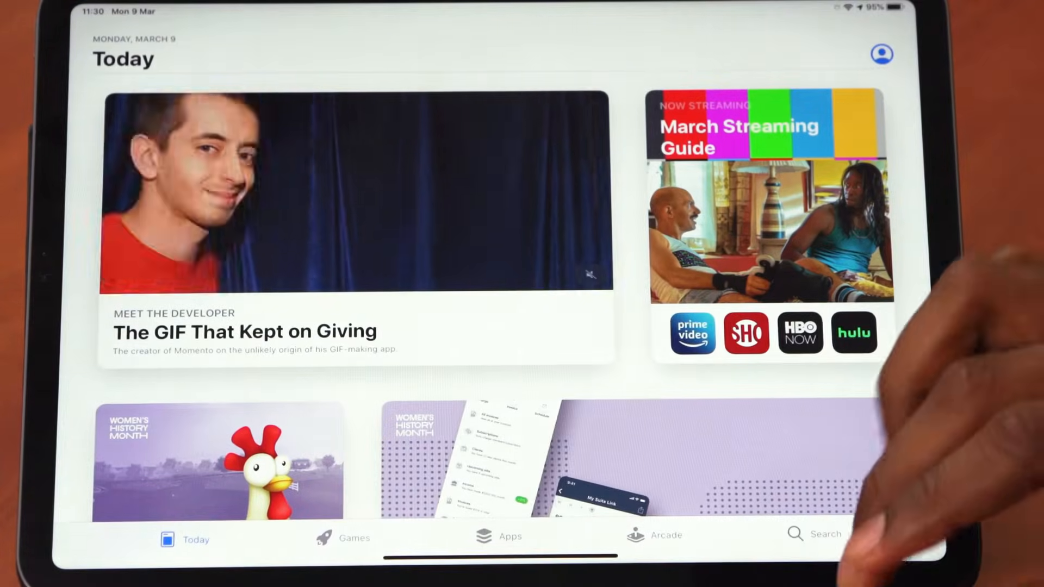
pyautogui.click(823, 533)
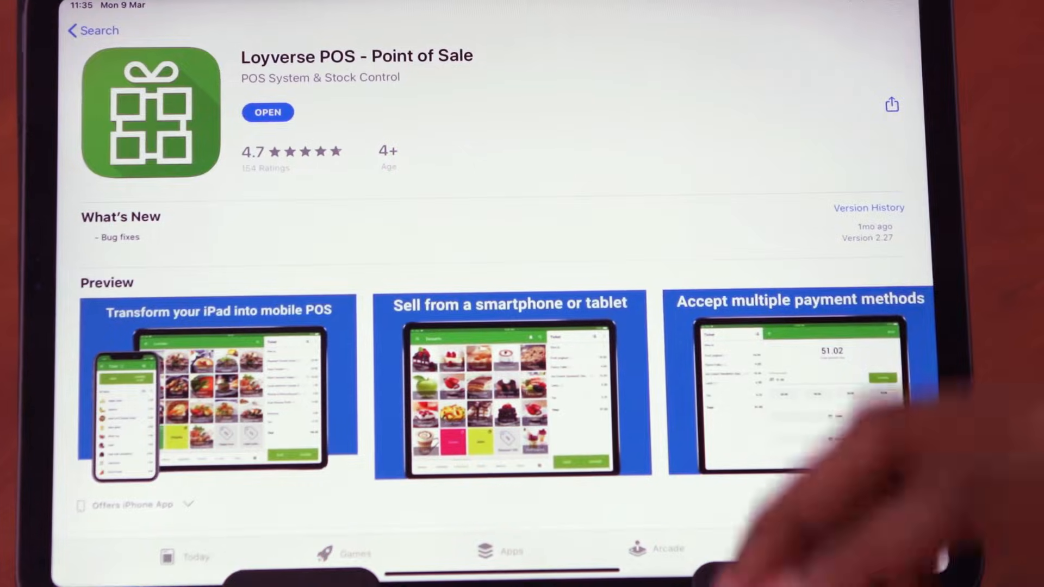
pyautogui.click(268, 113)
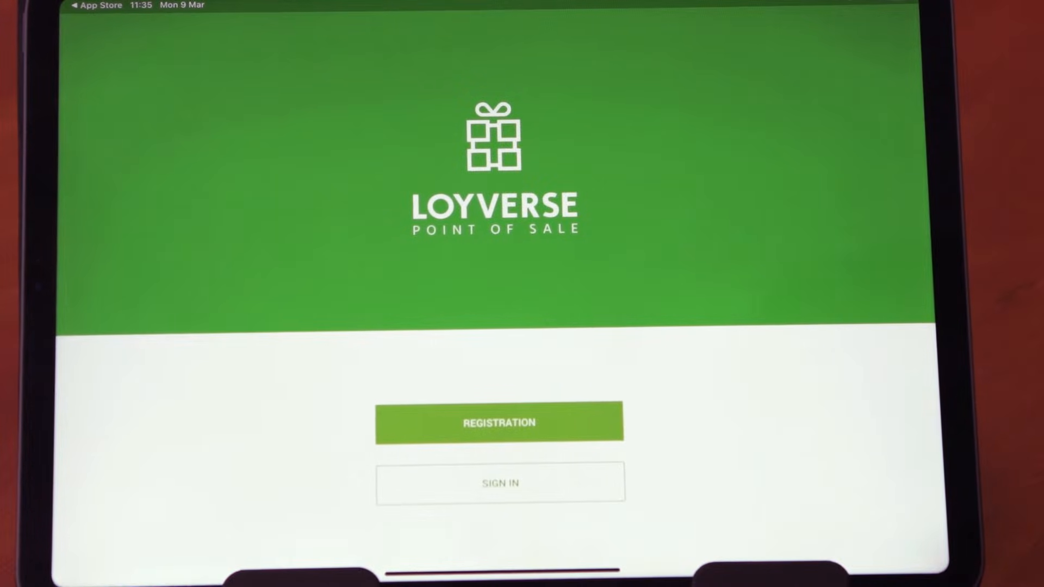
# Step: Register a new account with a gmail address for Test Shop in the United States and confirm
pyautogui.click(499, 422)
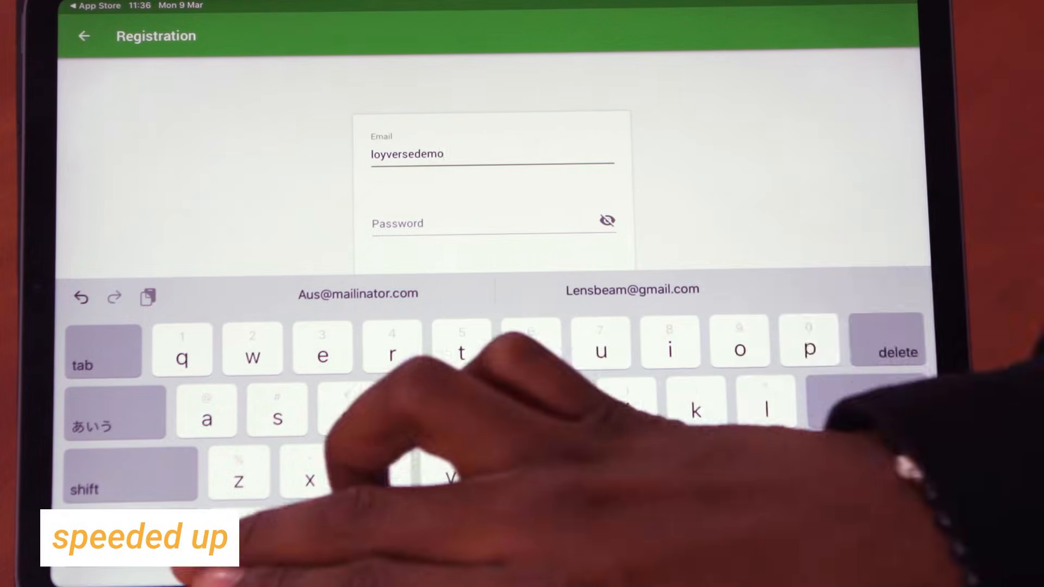
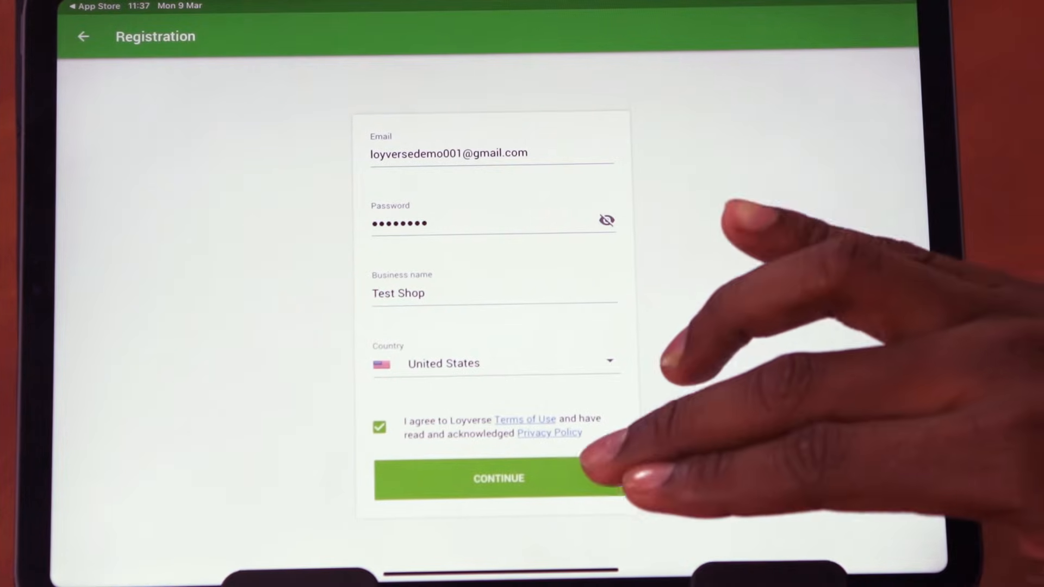
pyautogui.click(498, 478)
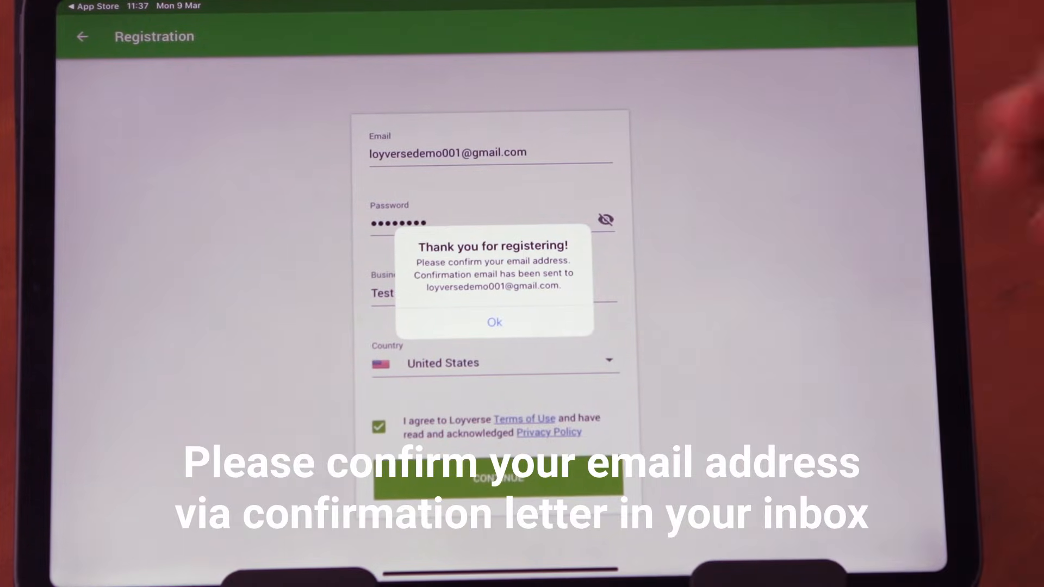
pyautogui.click(494, 322)
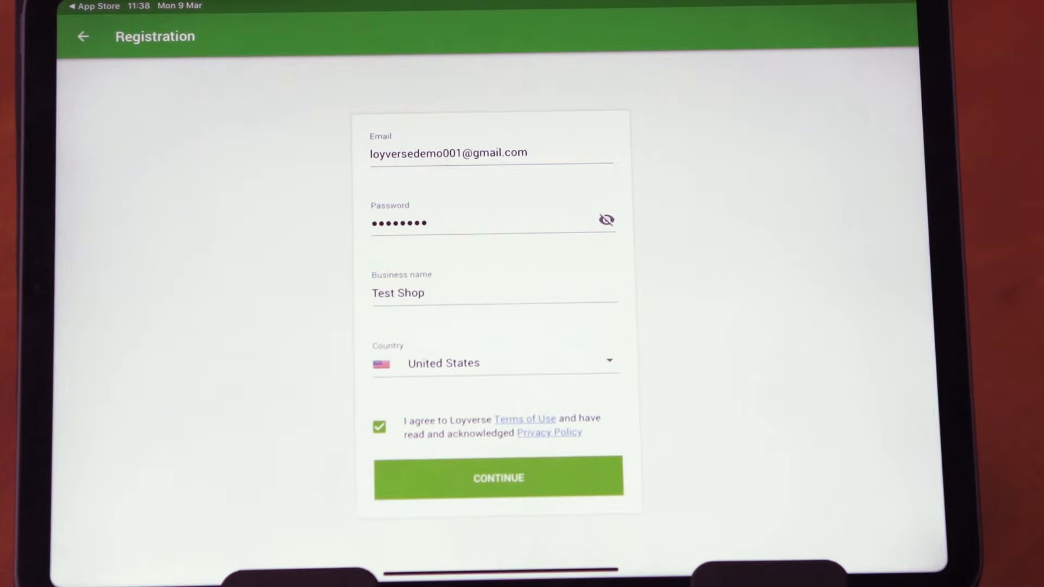
pyautogui.click(499, 478)
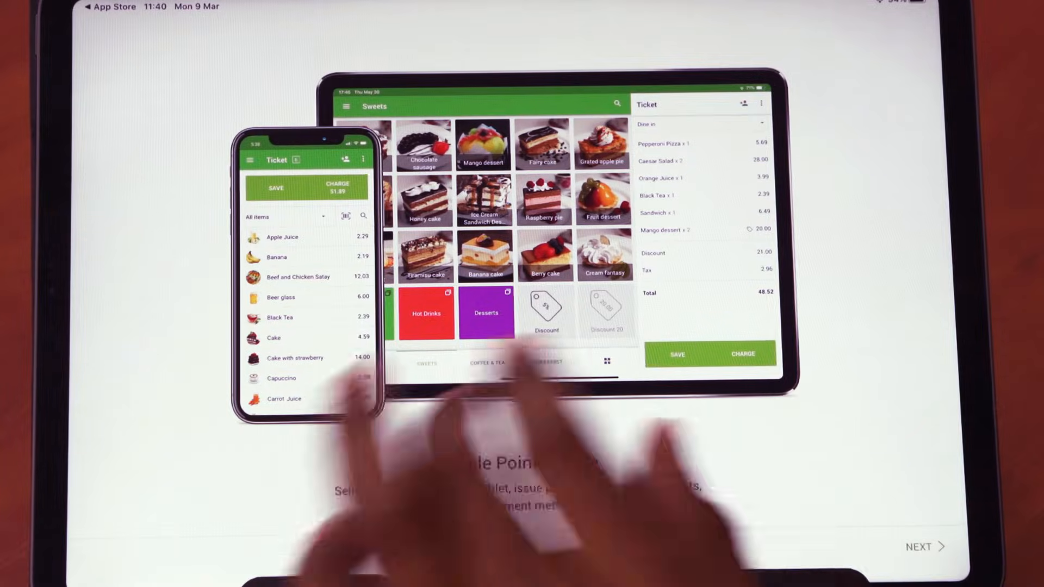
# Step: Advance through the intro pages to the empty sales screen
pyautogui.click(924, 547)
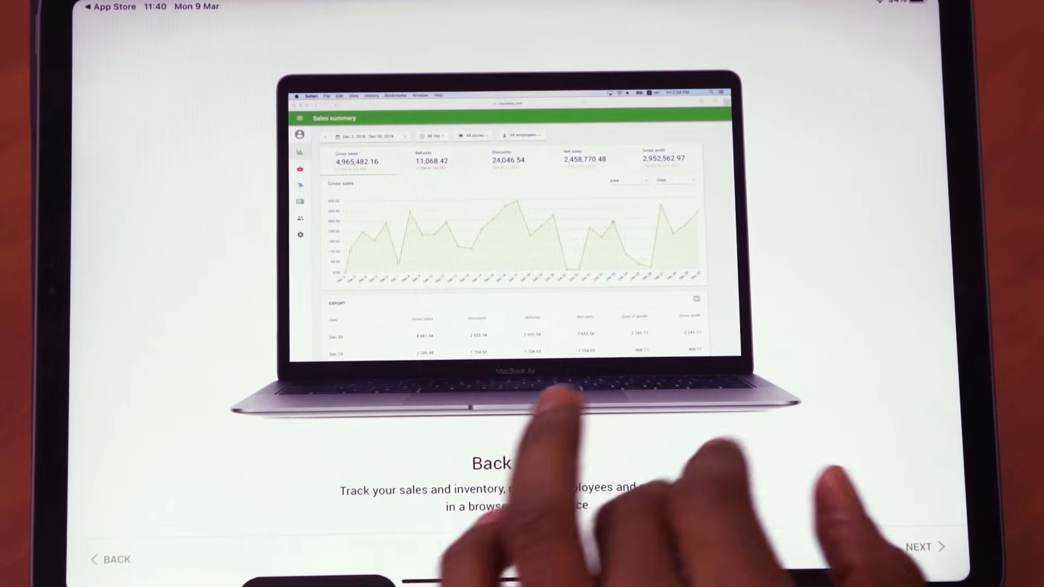
pyautogui.click(922, 547)
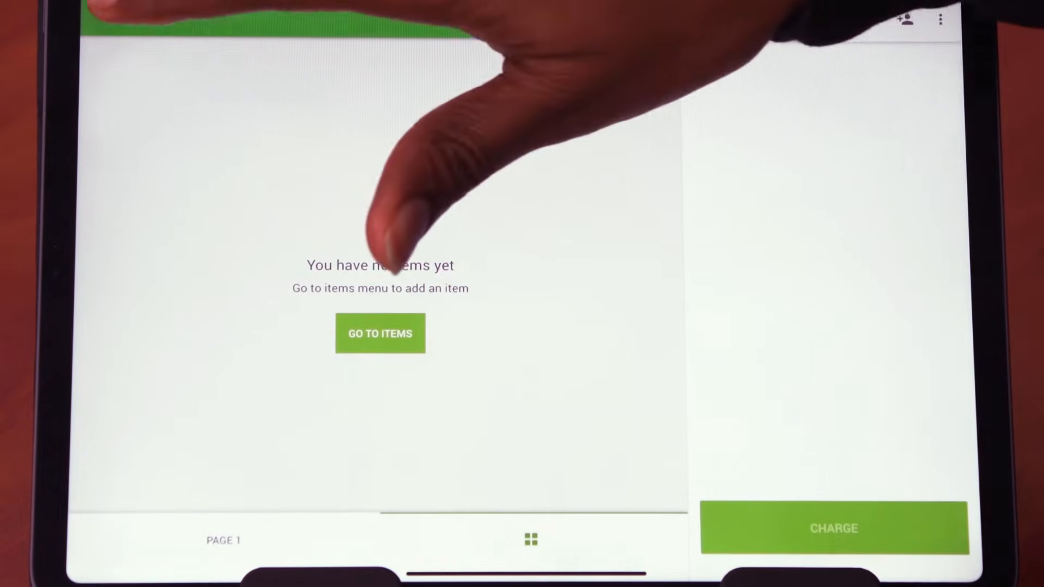
# Step: Create a French fries item priced 20.00 with an orange tile and save it
pyautogui.click(380, 333)
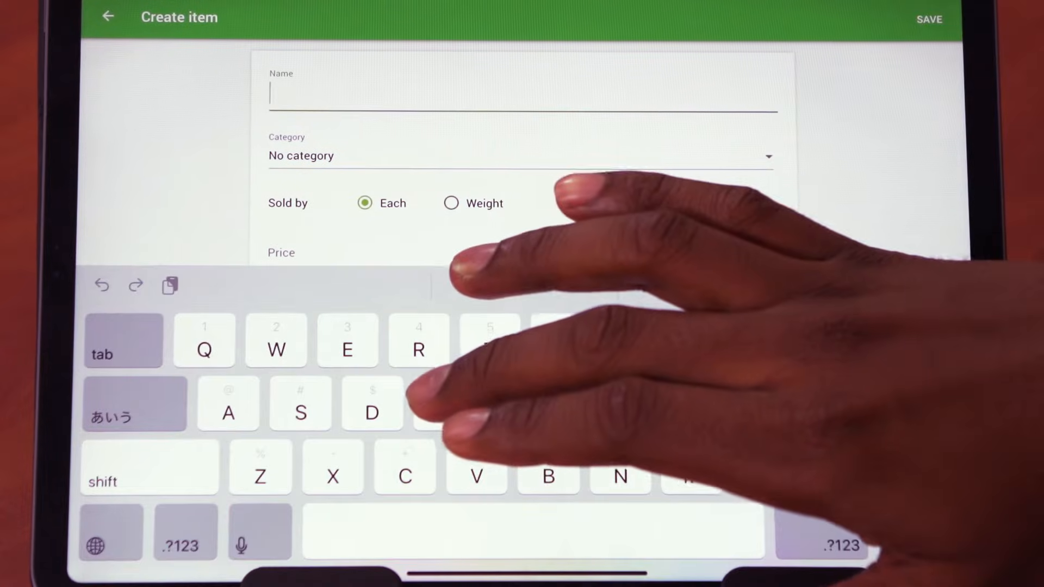
pyautogui.write('renc')
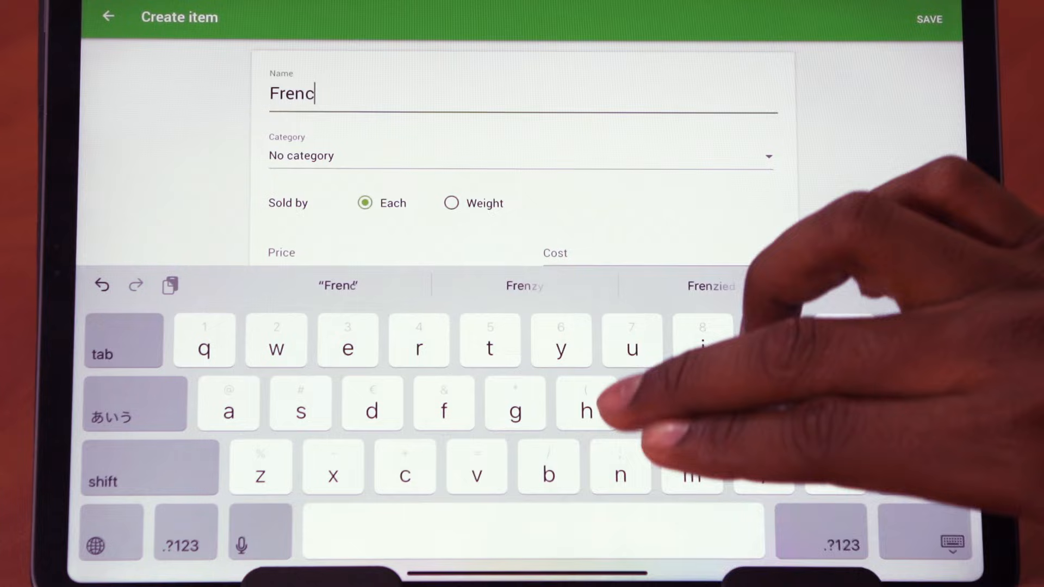
pyautogui.write('h fries')
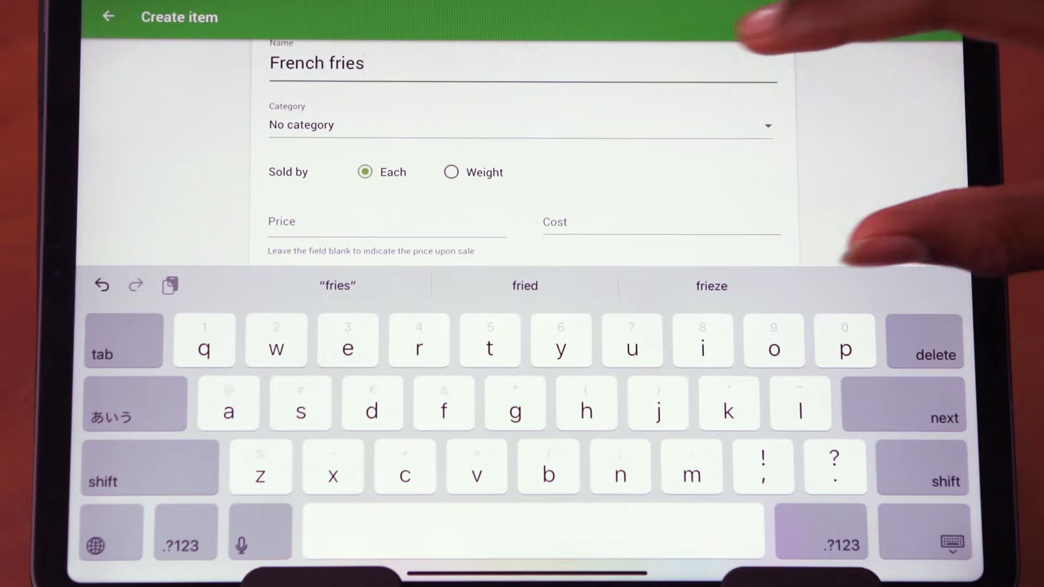
pyautogui.scroll(3)
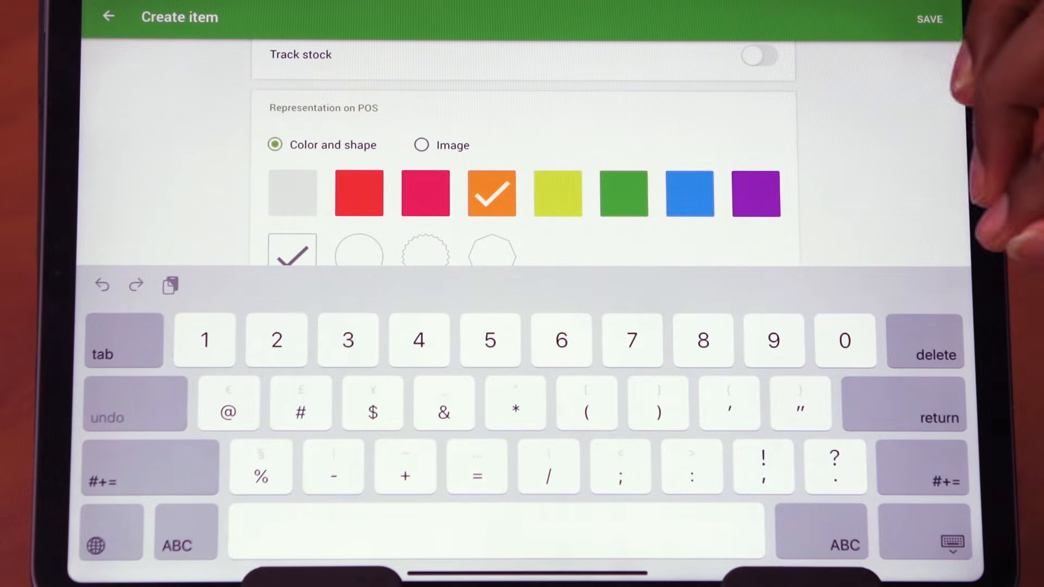
pyautogui.click(930, 19)
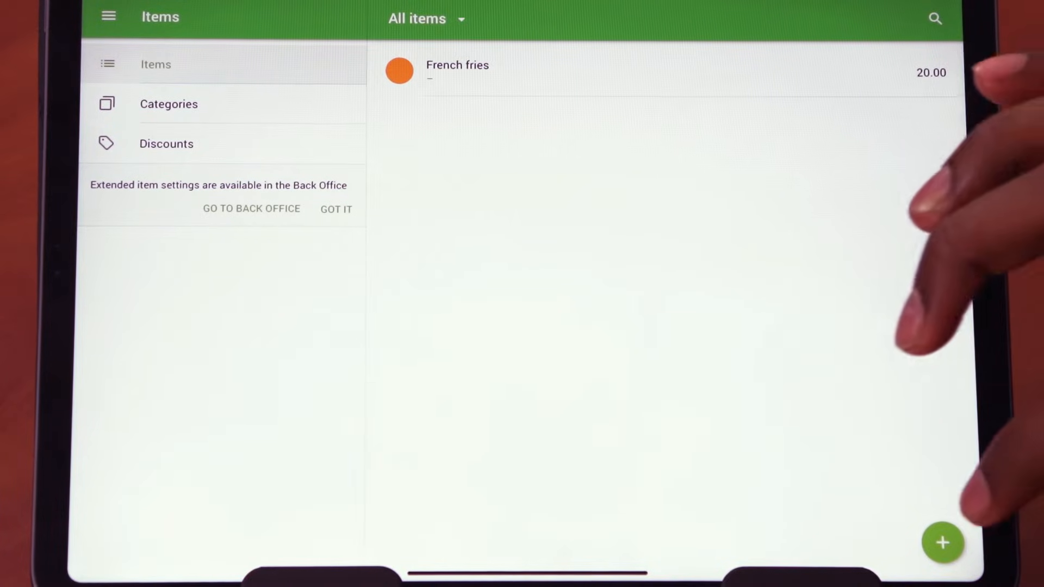
# Step: Create Ice cream at 30.00 with stock tracking on, 20 in stock and a yellow tile, then save
pyautogui.click(942, 542)
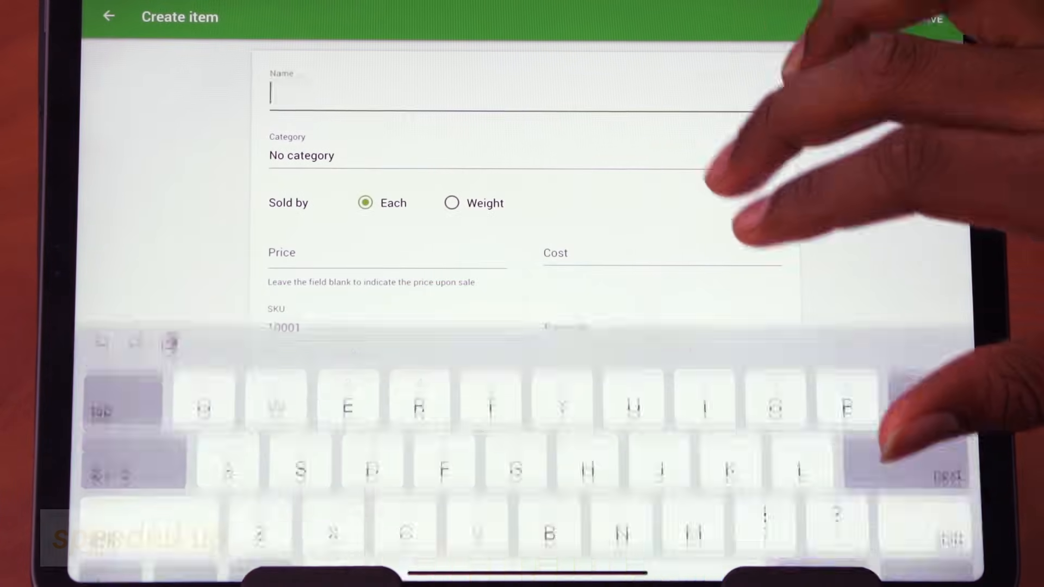
pyautogui.write('Ice cream')
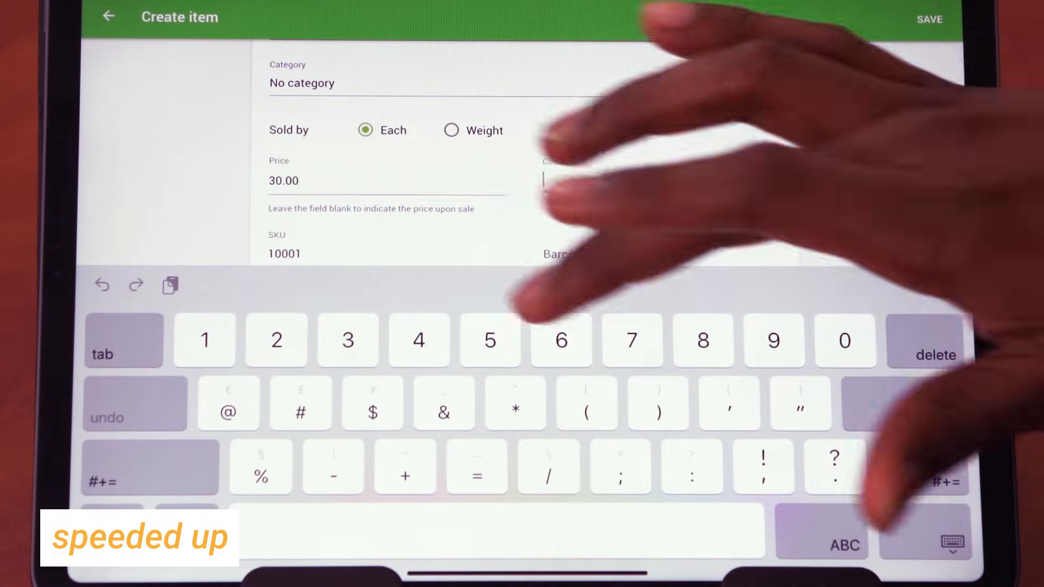
pyautogui.scroll(-3)
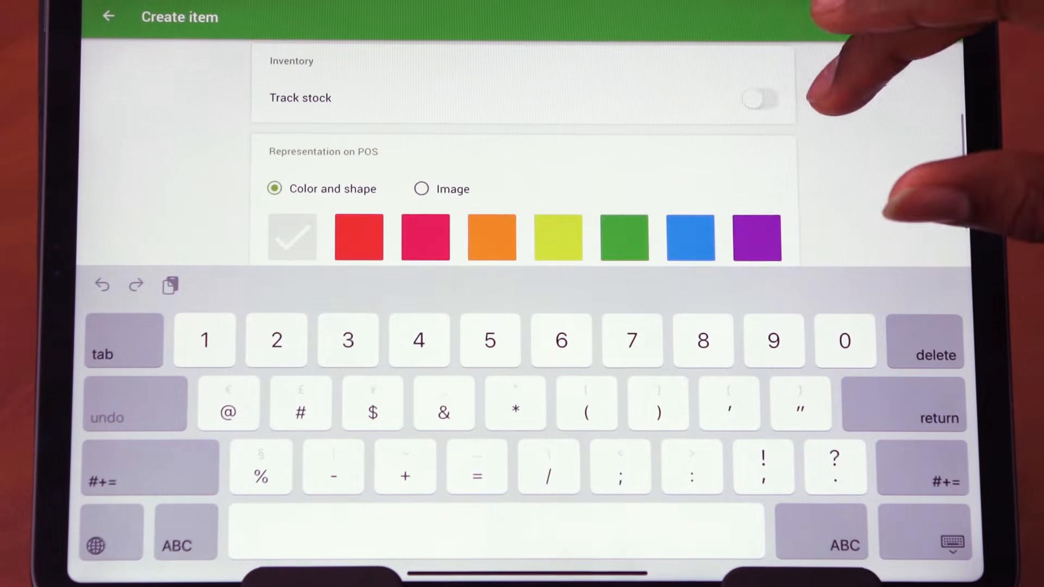
pyautogui.click(759, 98)
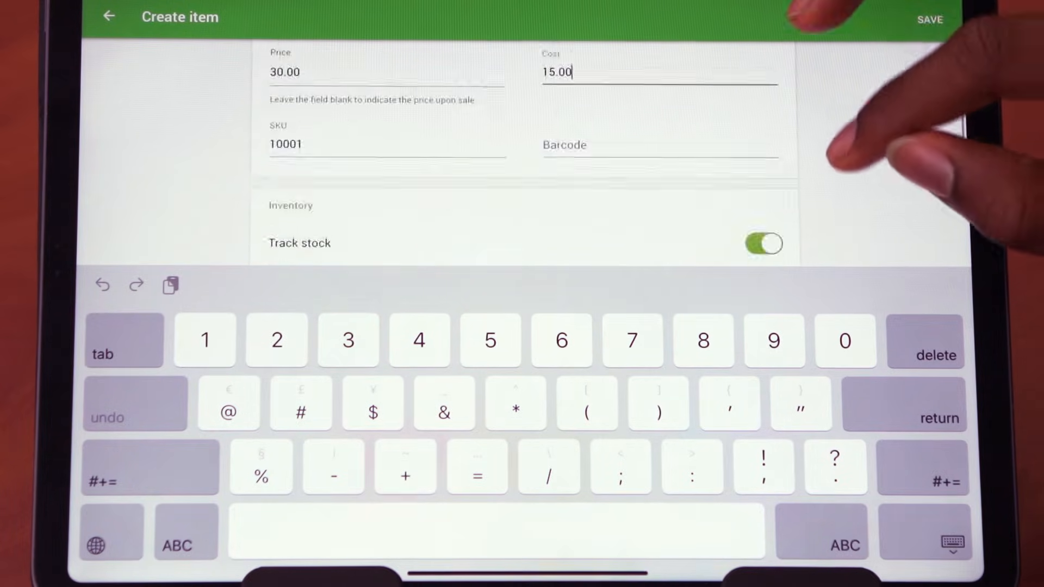
pyautogui.scroll(-3)
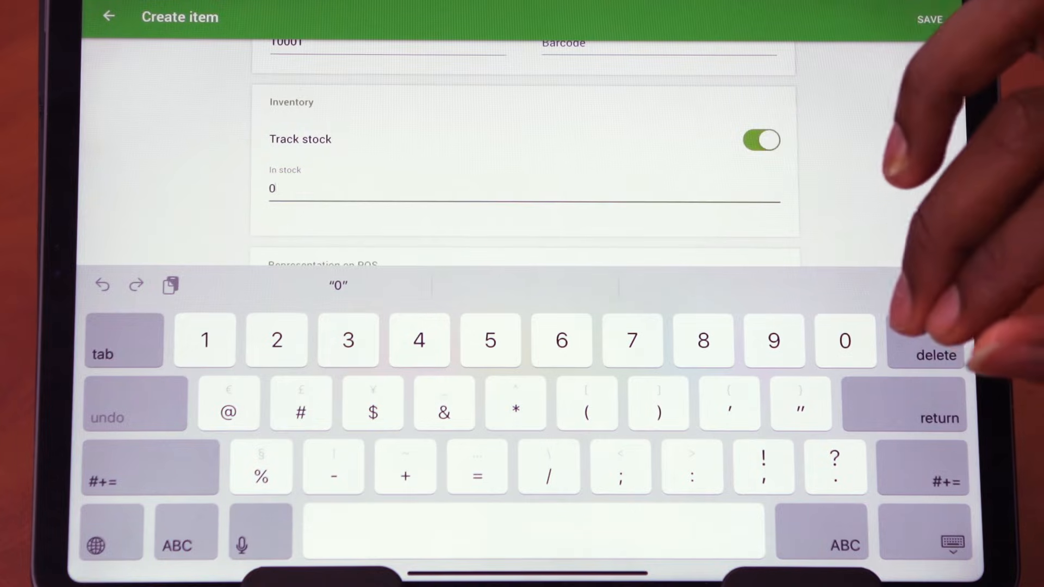
pyautogui.click(277, 340)
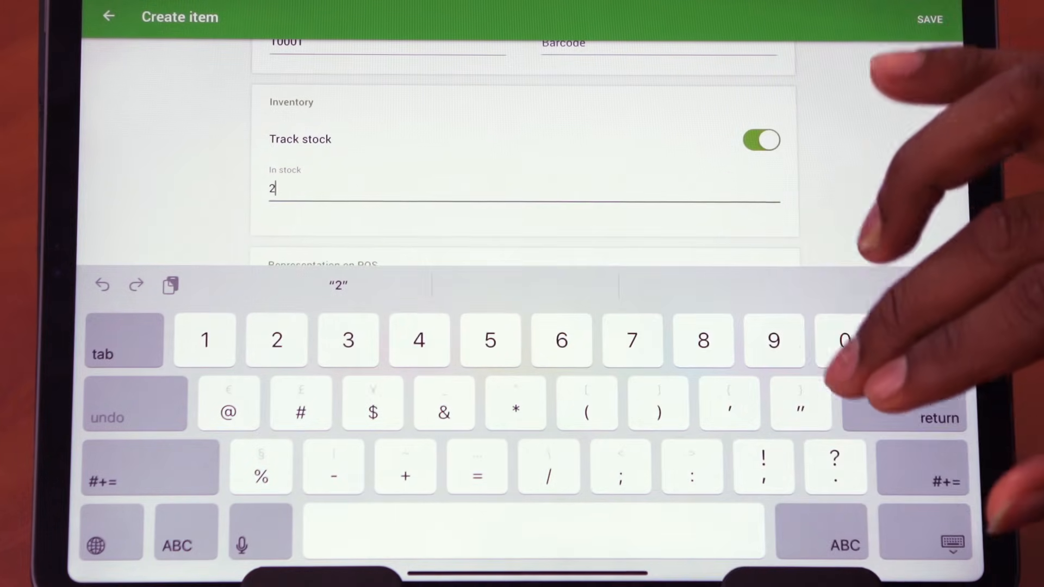
pyautogui.click(844, 341)
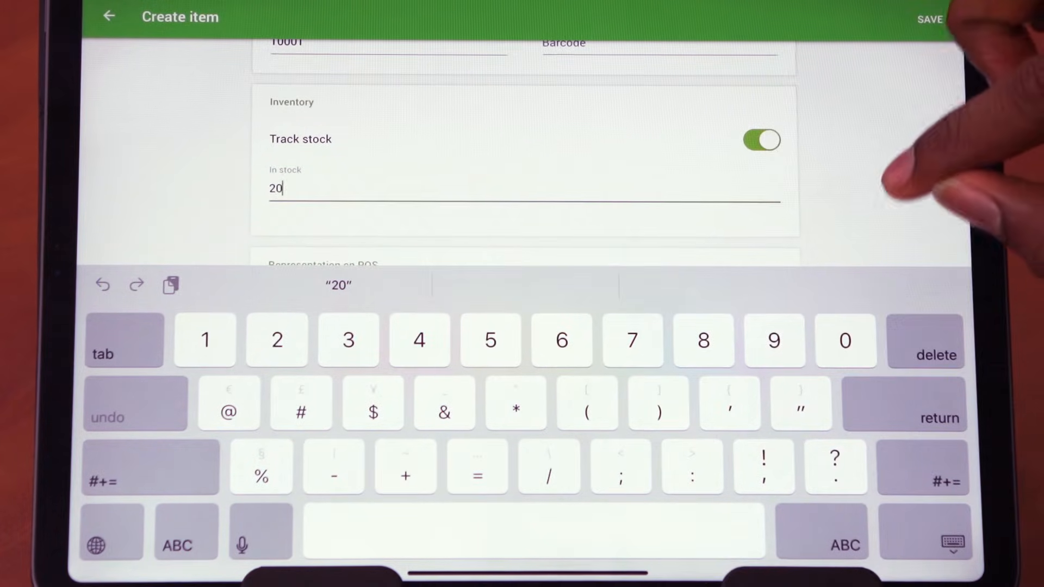
pyautogui.scroll(-3)
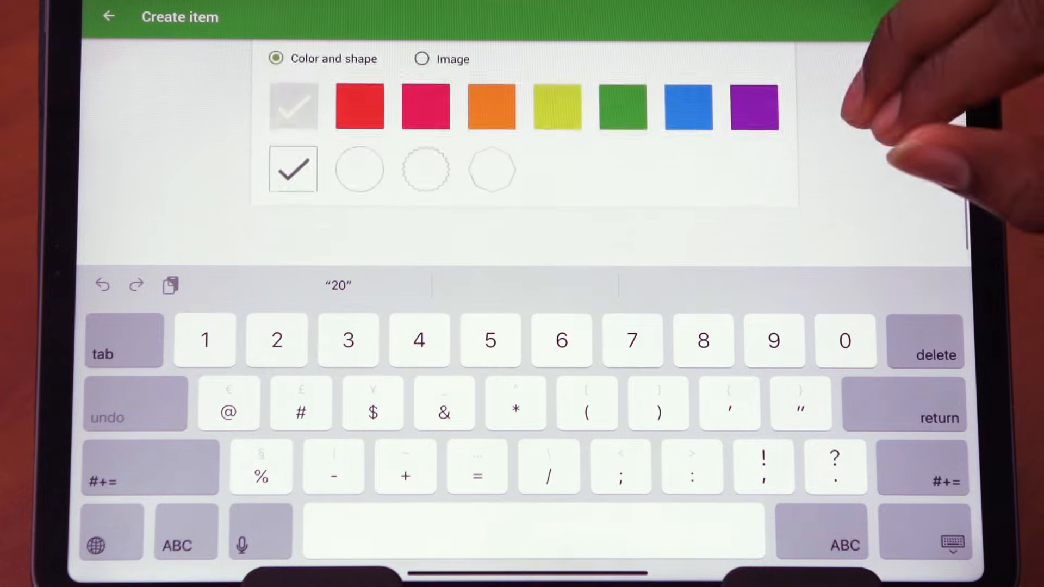
pyautogui.click(557, 140)
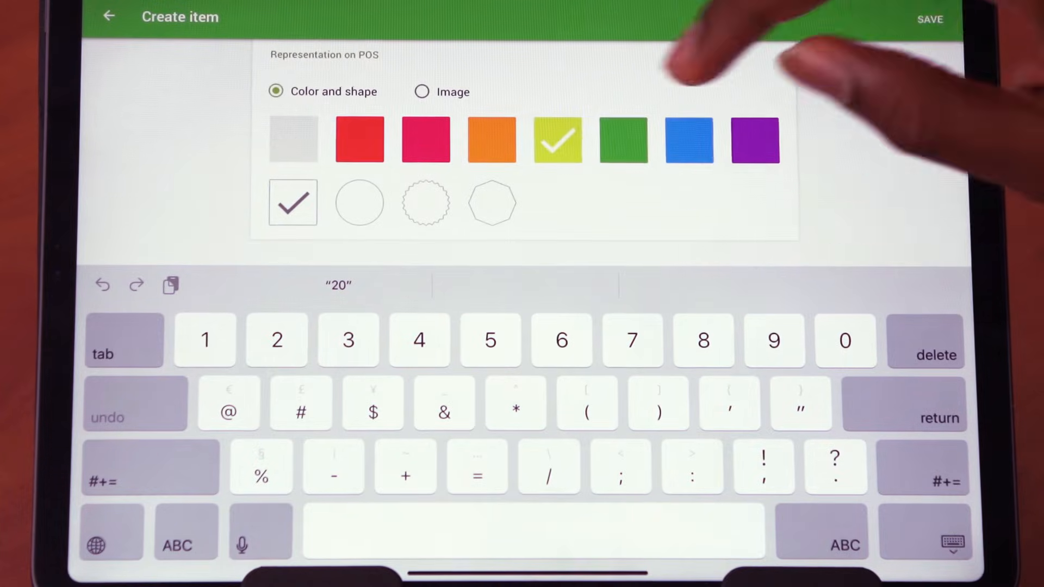
pyautogui.click(930, 18)
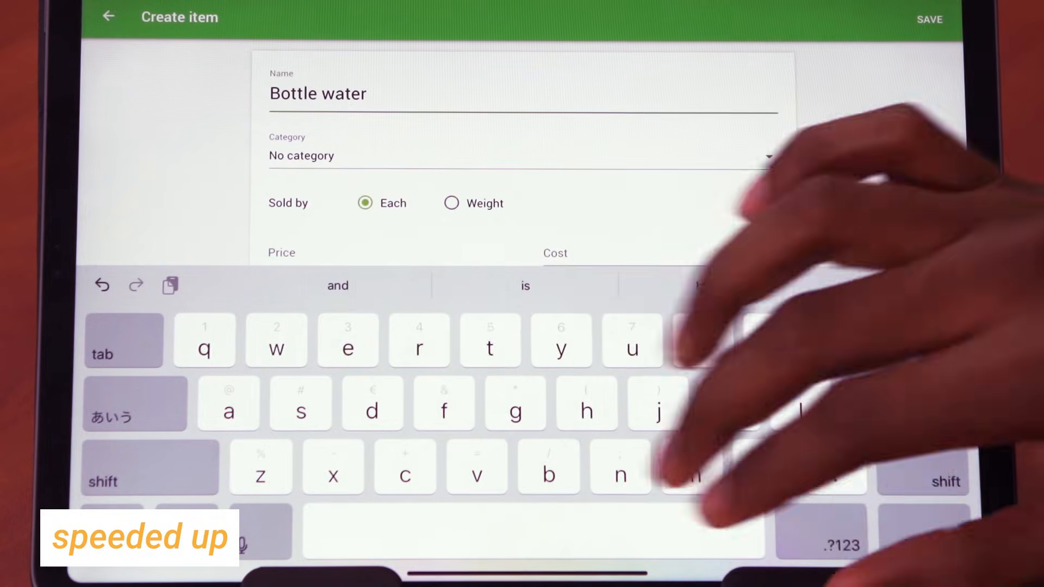
# Step: Start a Bottle water (50l) item priced 5.00 with stock and a purple tile
pyautogui.write('(50')
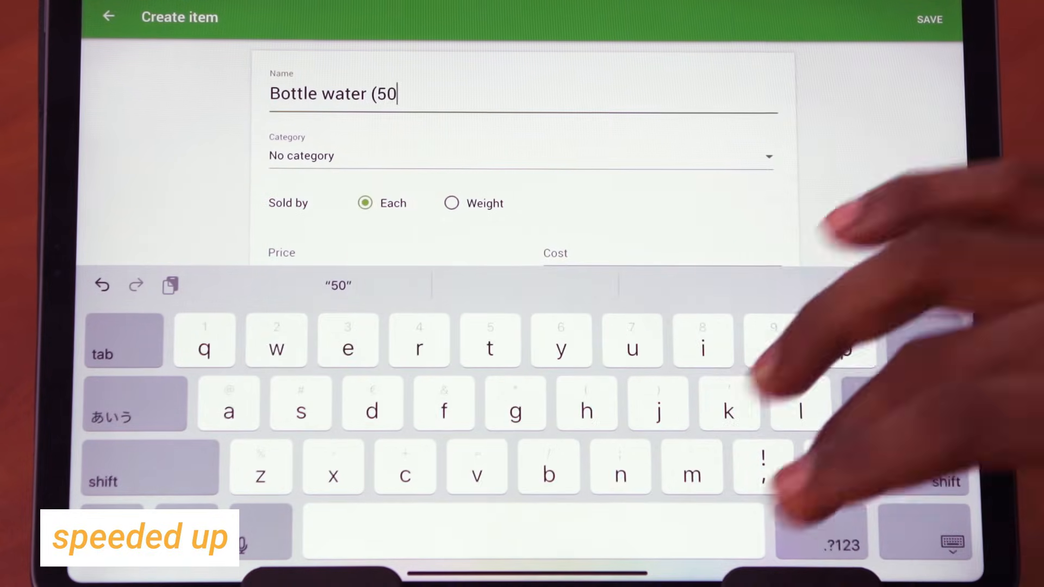
pyautogui.click(823, 545)
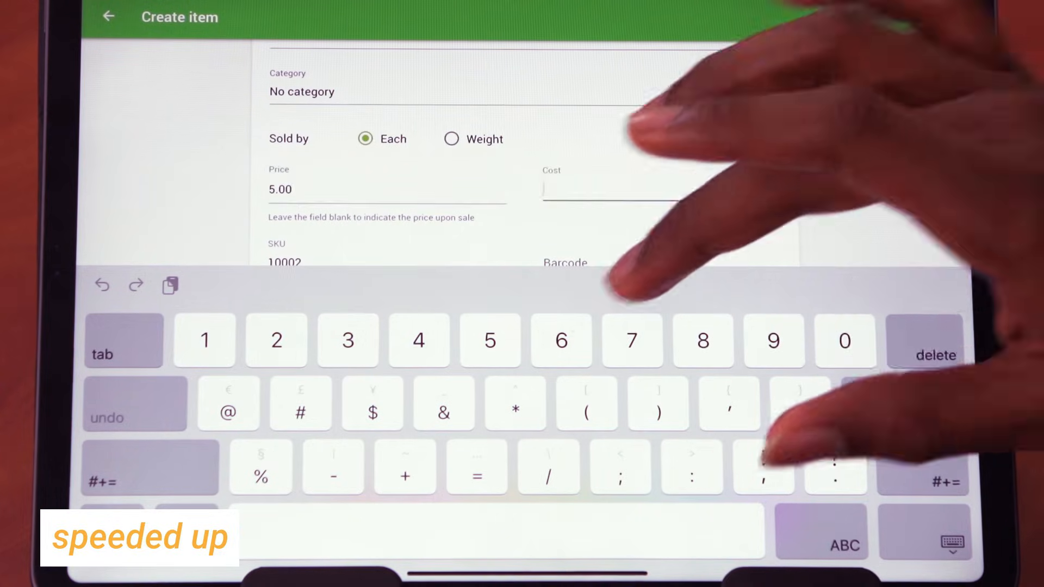
pyautogui.scroll(-3)
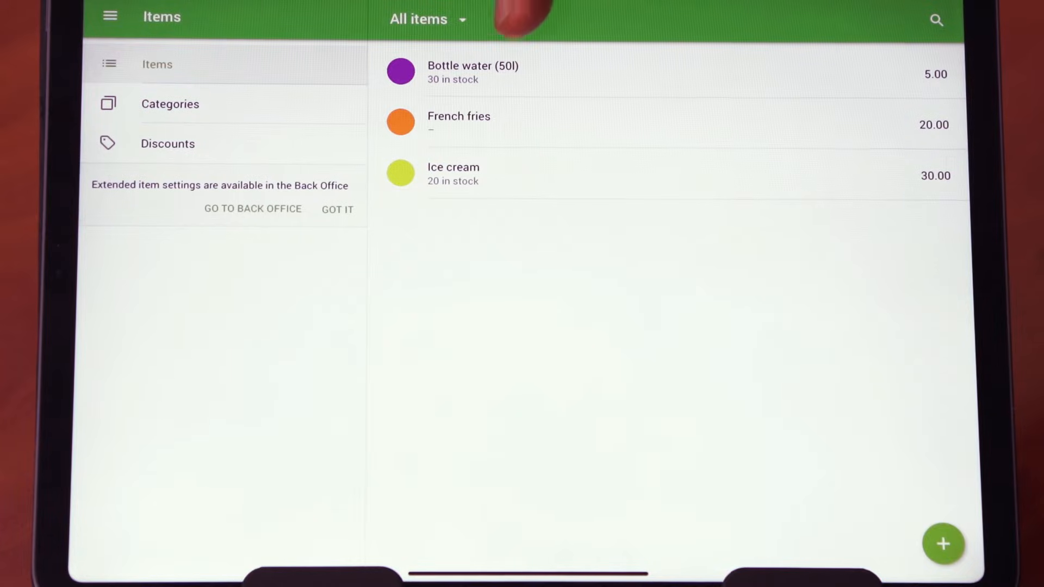
pyautogui.moveTo(512, 20)
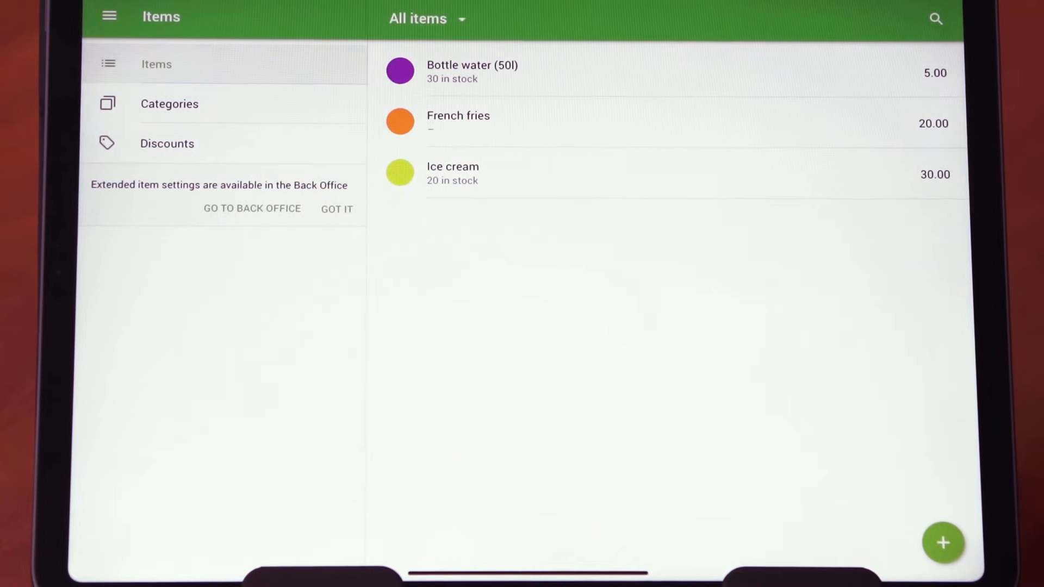
# Step: Return to Sales and add French fries, Ice cream and Bottle water (50l) for a 55.00 ticket
pyautogui.click(108, 16)
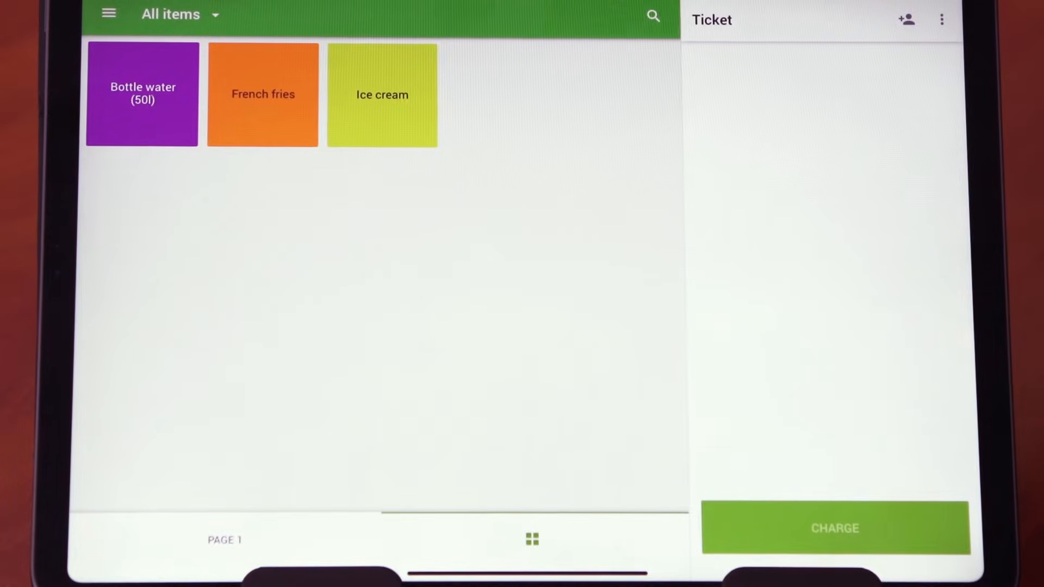
pyautogui.click(262, 94)
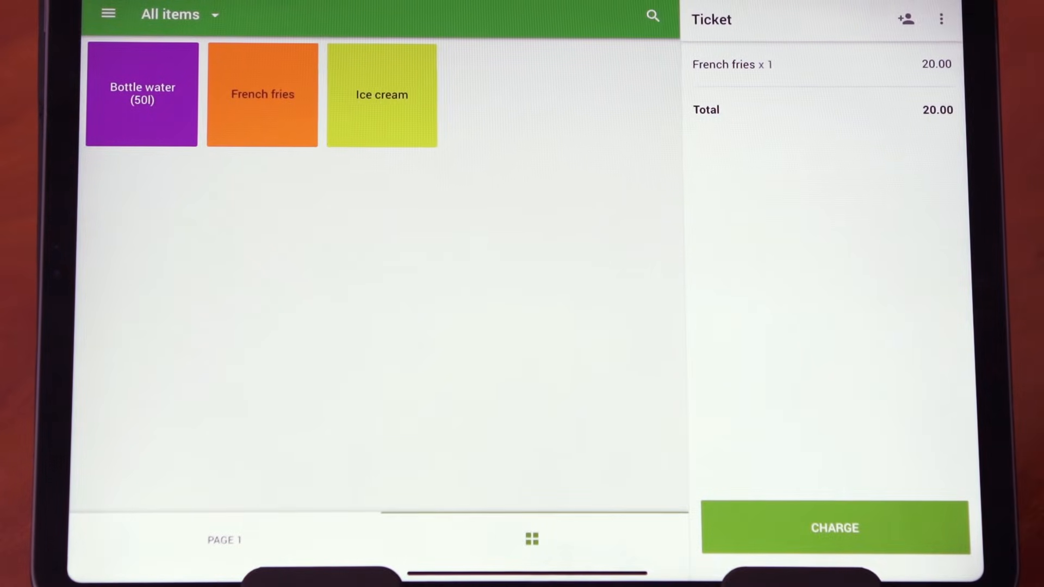
pyautogui.click(382, 94)
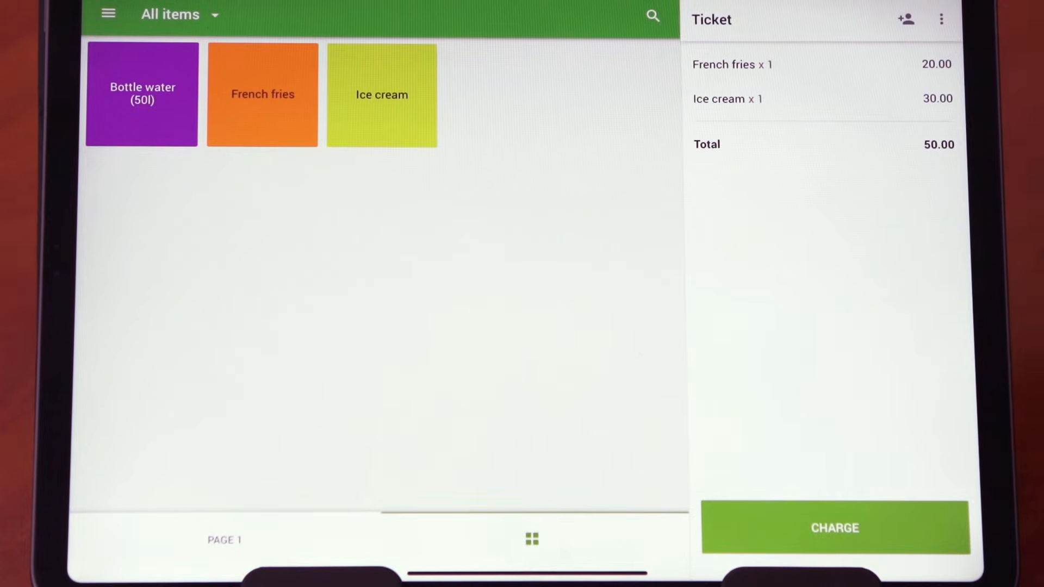
pyautogui.click(142, 94)
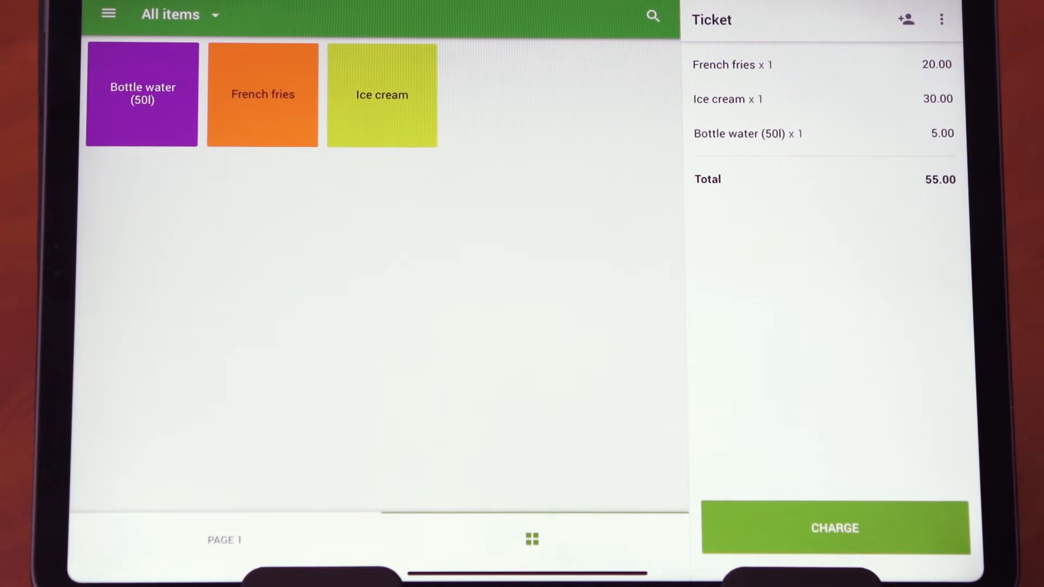
# Step: Charge the 55.00 ticket and take 70.00 in cash, leaving 15.00 change
pyautogui.click(836, 529)
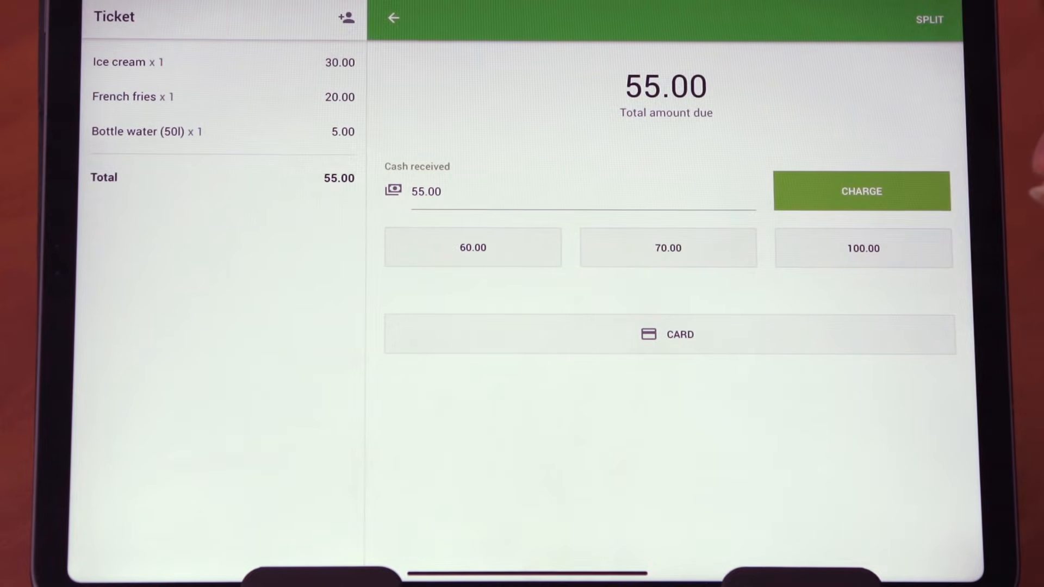
pyautogui.moveTo(992, 301)
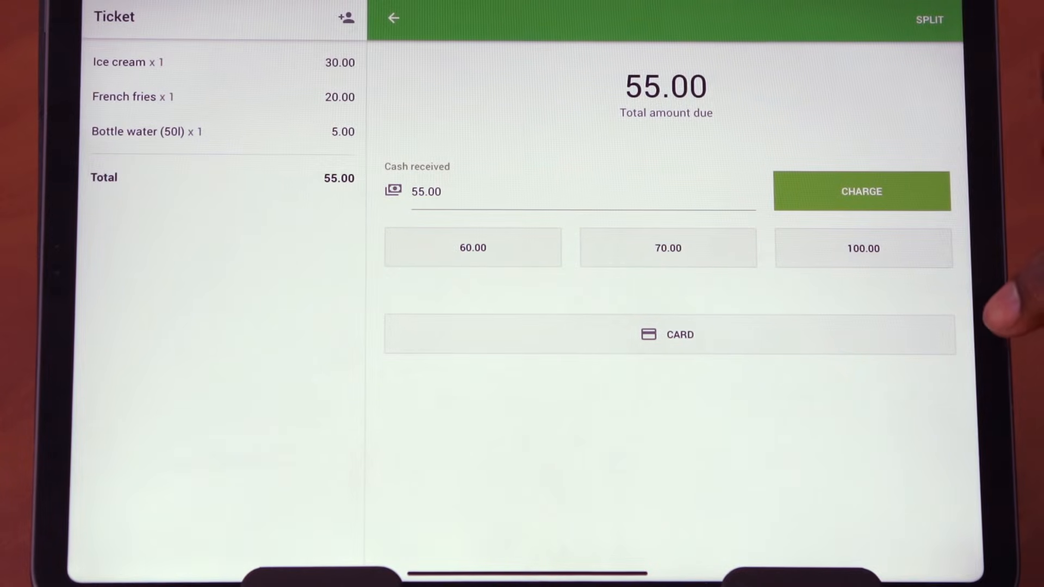
pyautogui.moveTo(1026, 313)
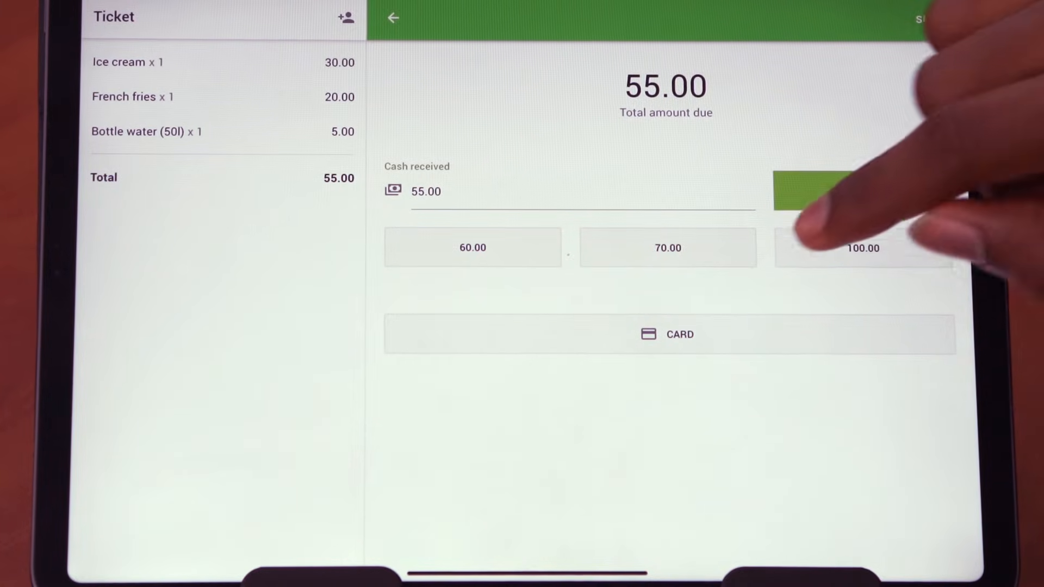
pyautogui.click(813, 191)
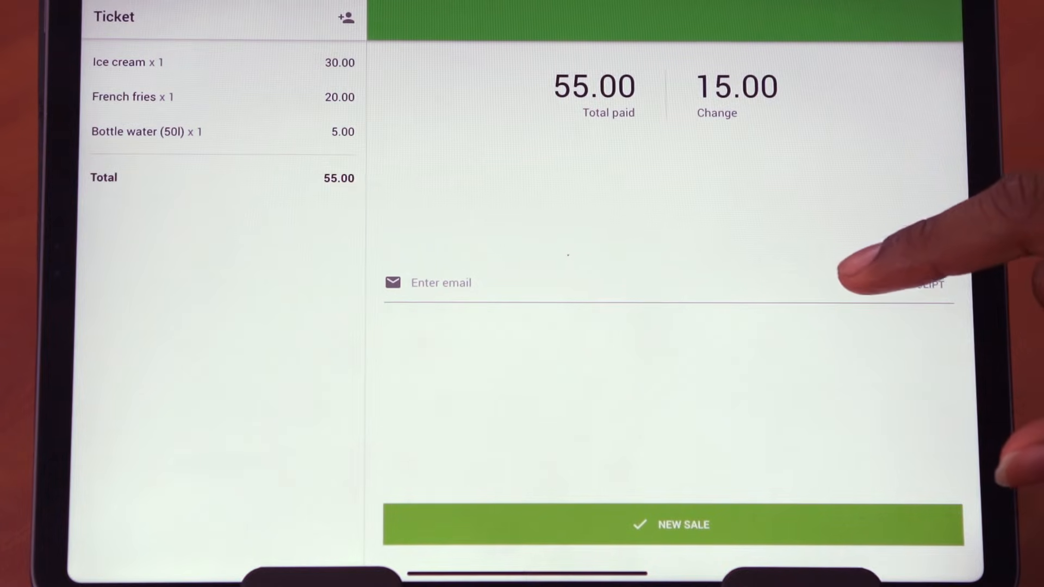
pyautogui.moveTo(910, 284)
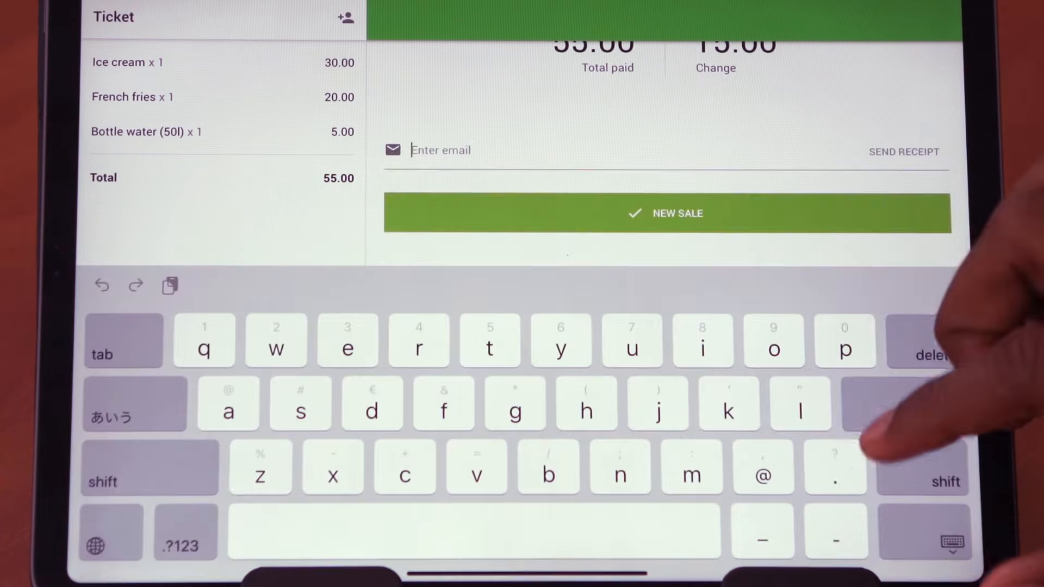
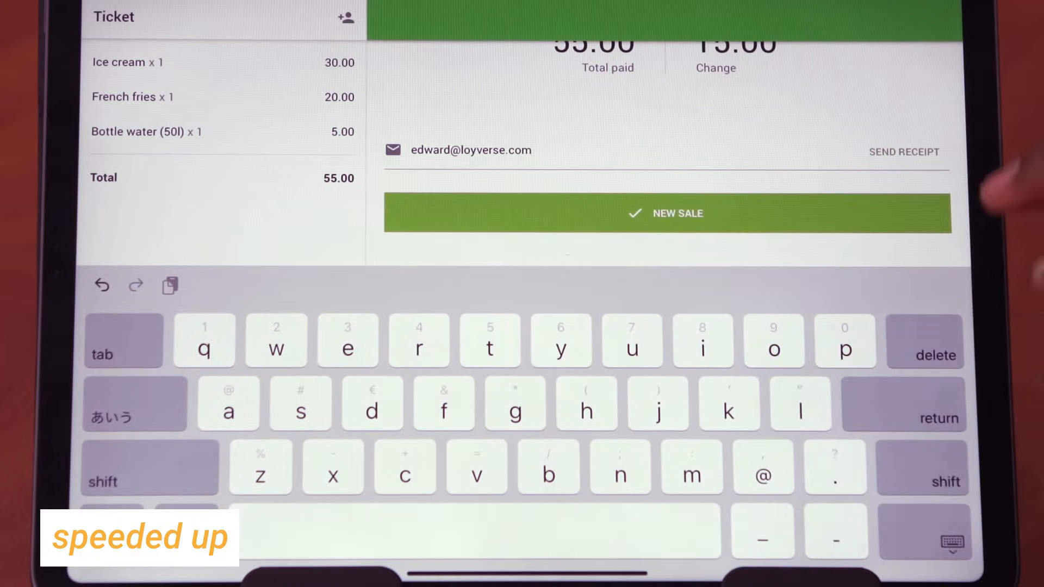
pyautogui.click(951, 539)
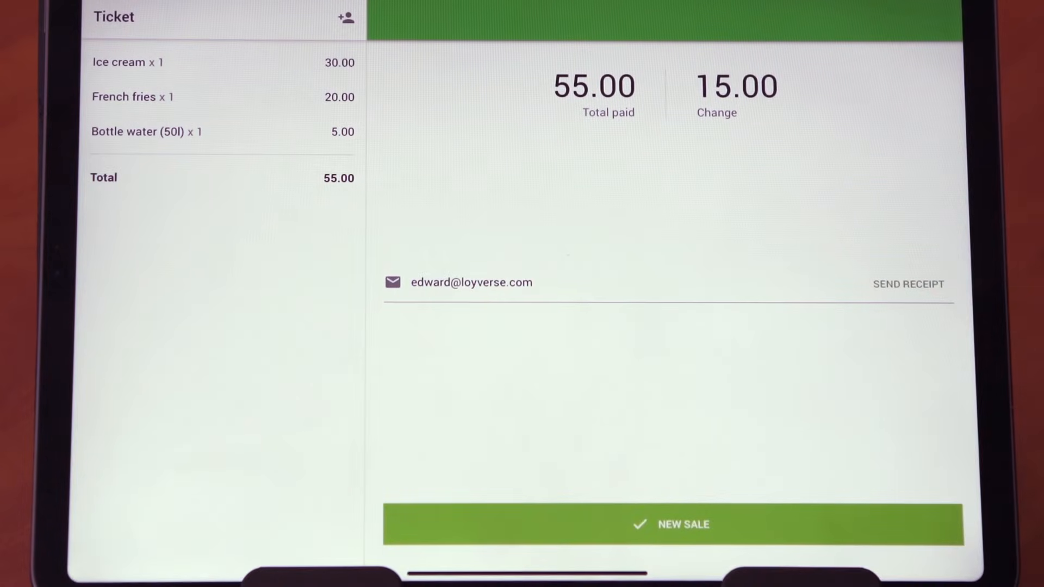
pyautogui.click(908, 284)
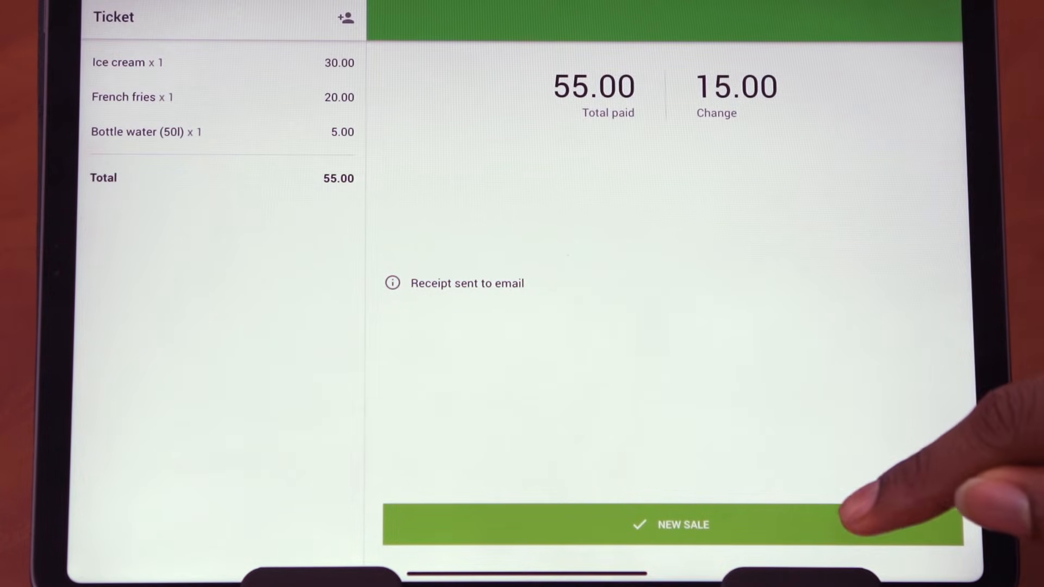
pyautogui.click(669, 524)
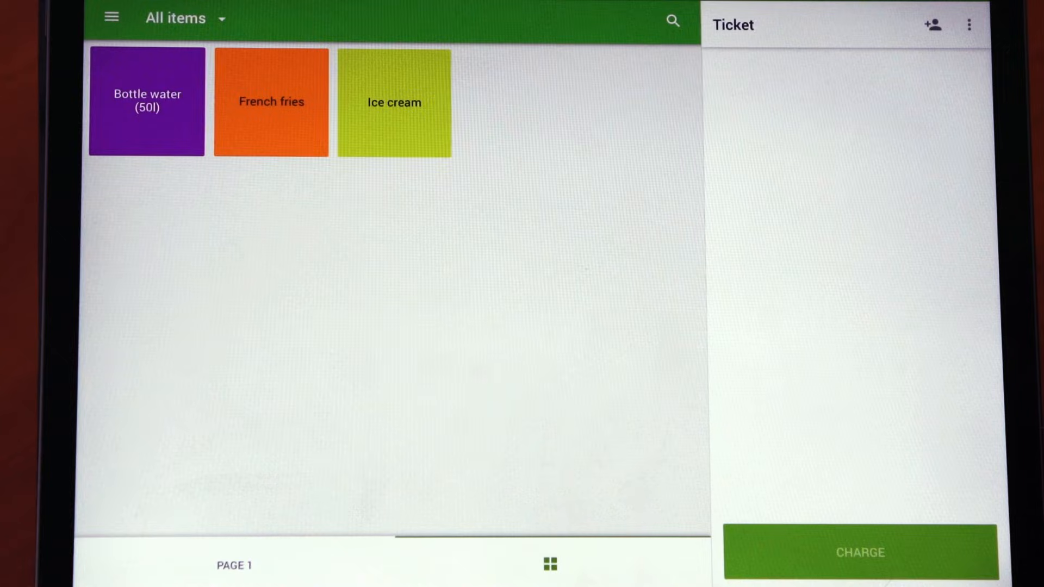
# Step: Open the POS main menu for the Test Shop owner
pyautogui.click(111, 17)
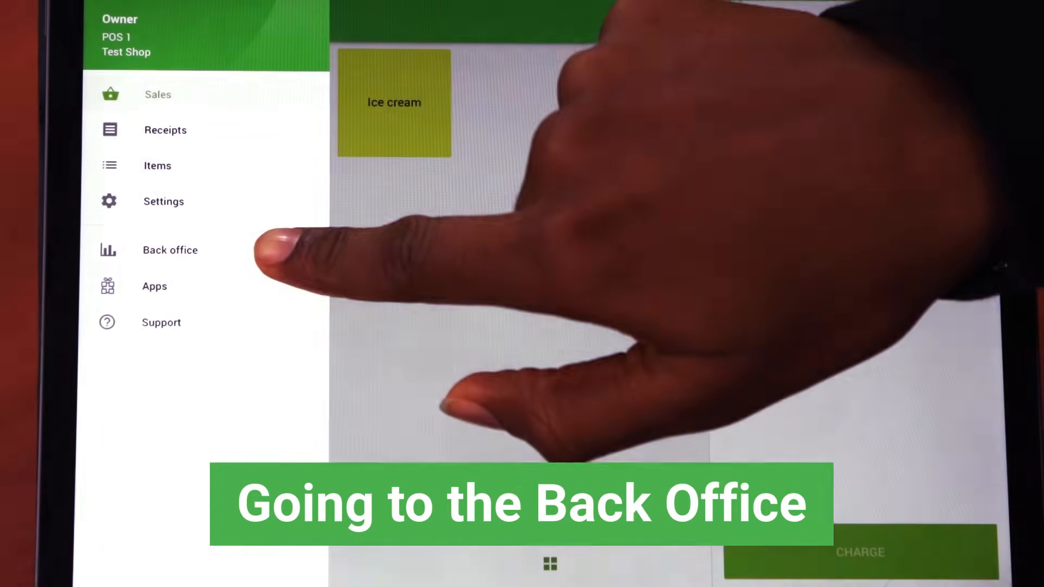
# Step: Go to the Back Office Sales summary report and open its navigation menu
pyautogui.click(169, 250)
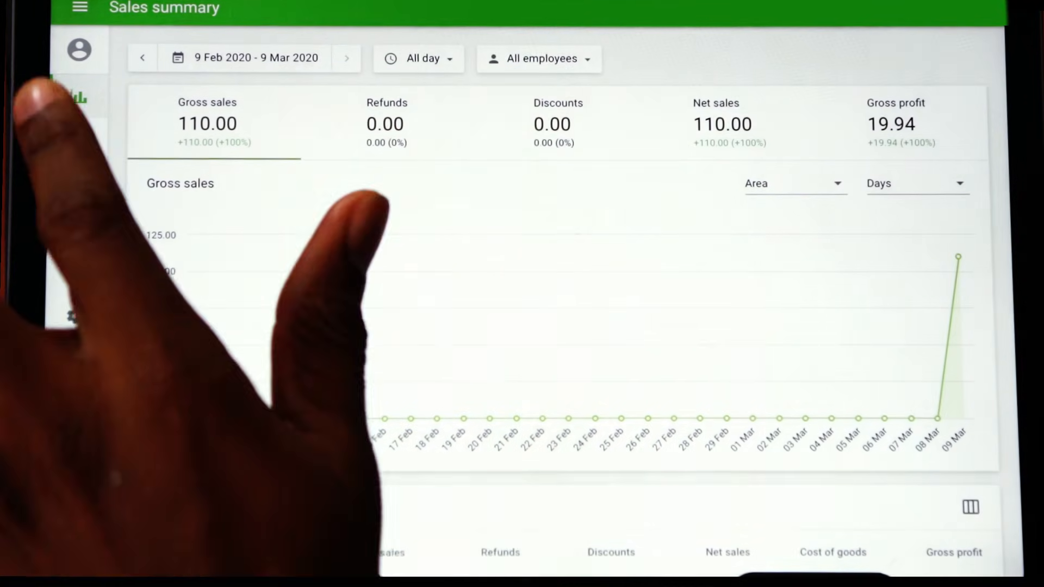
pyautogui.click(79, 8)
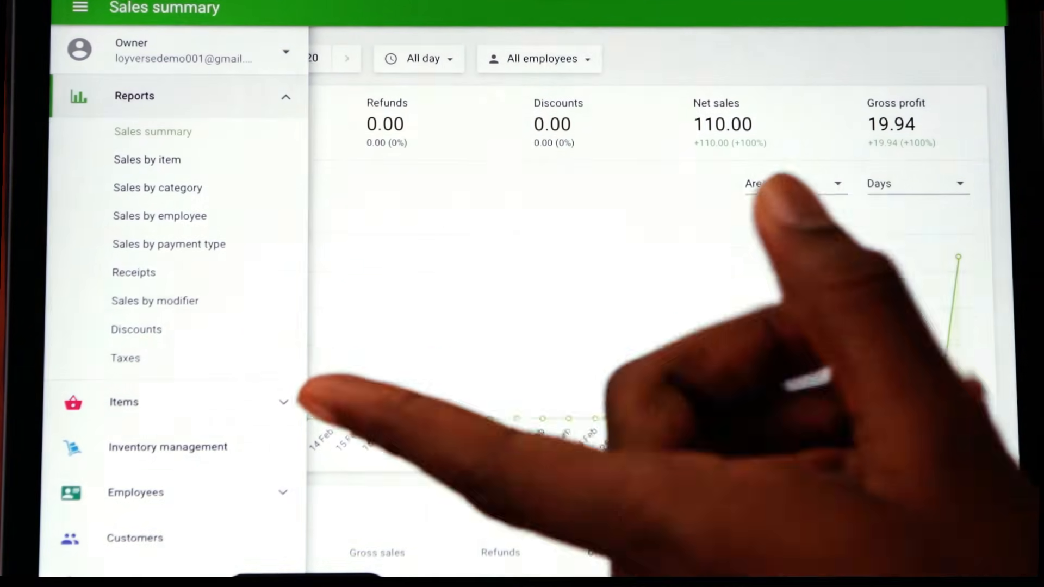
# Step: Show the item list with the three items' category, price, cost, margin and stock
pyautogui.scroll(-3)
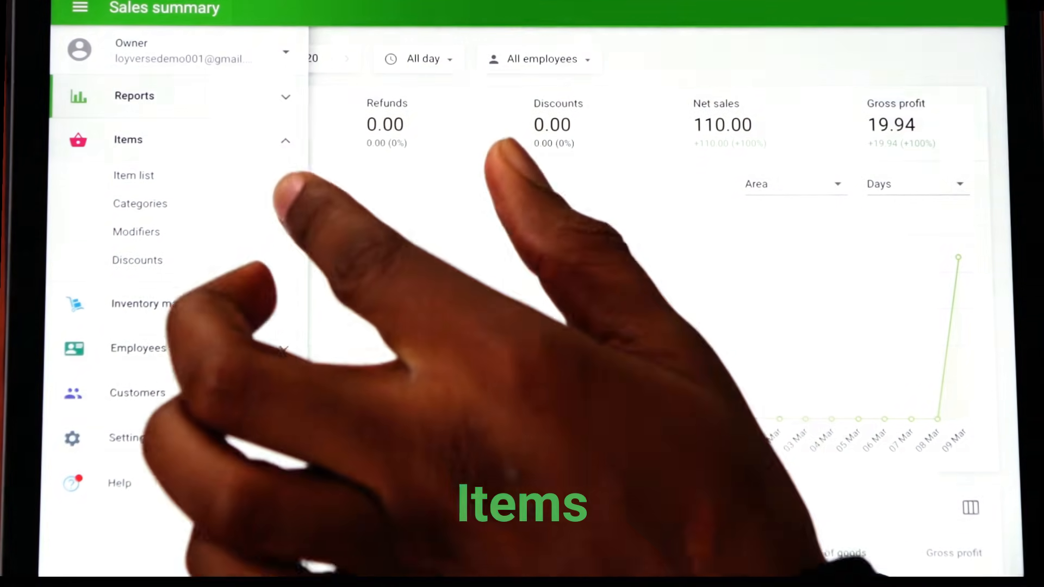
pyautogui.click(134, 175)
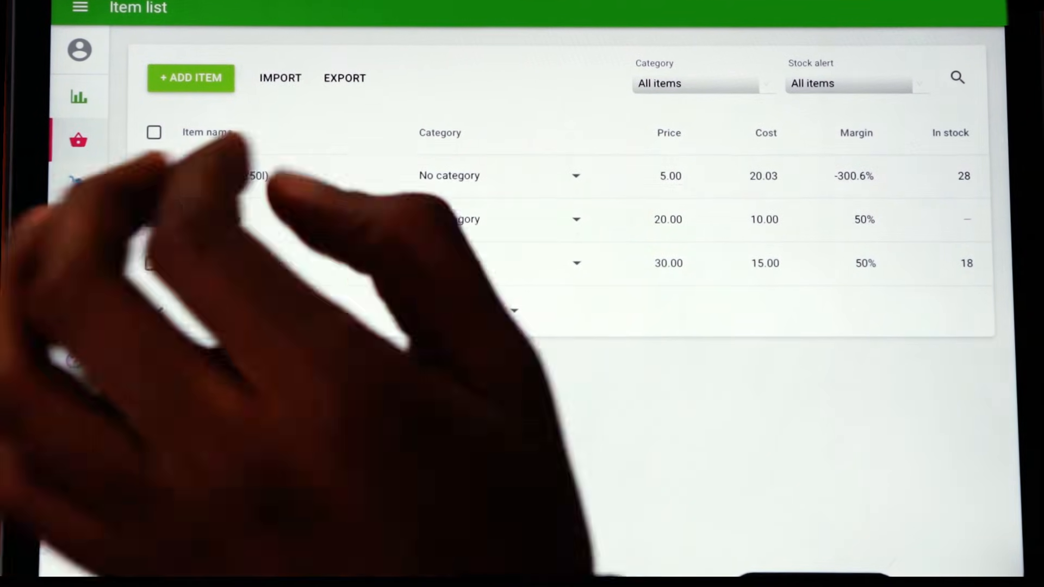
# Step: View inventory management, then the employee list containing only the Owner
pyautogui.click(79, 183)
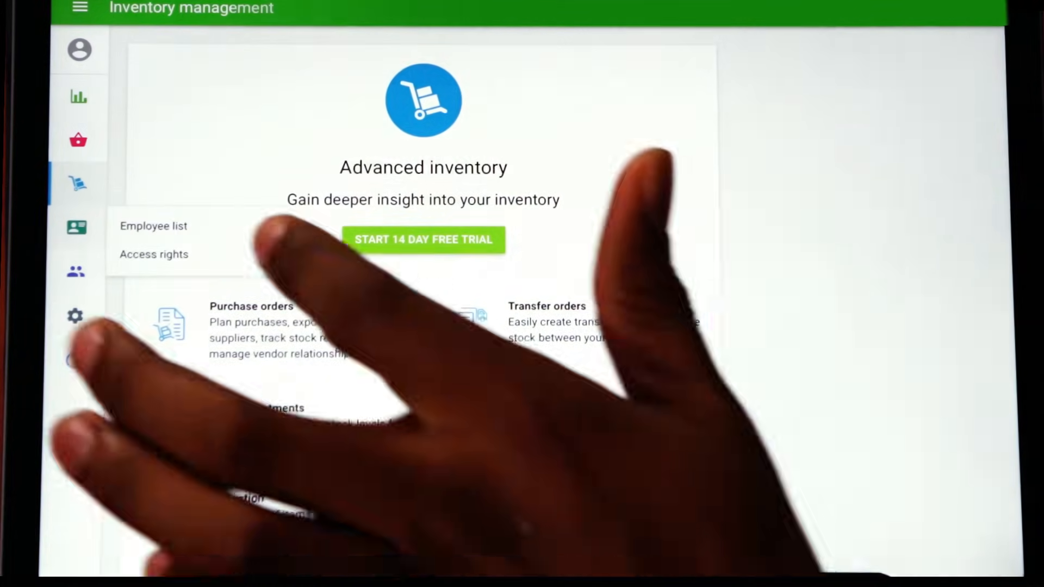
pyautogui.click(153, 227)
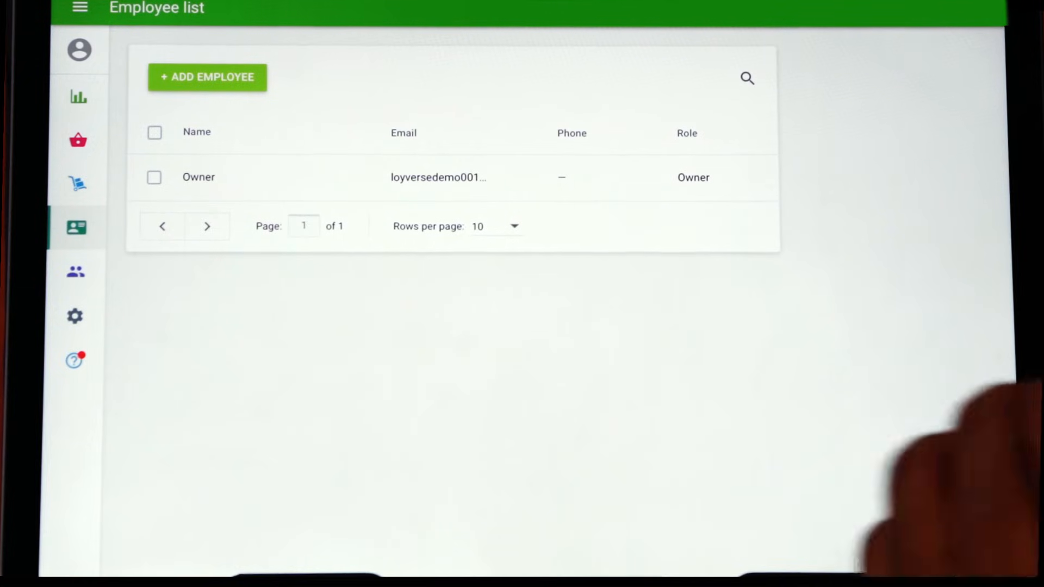
# Step: View the customer base, which has no customers yet
pyautogui.click(75, 270)
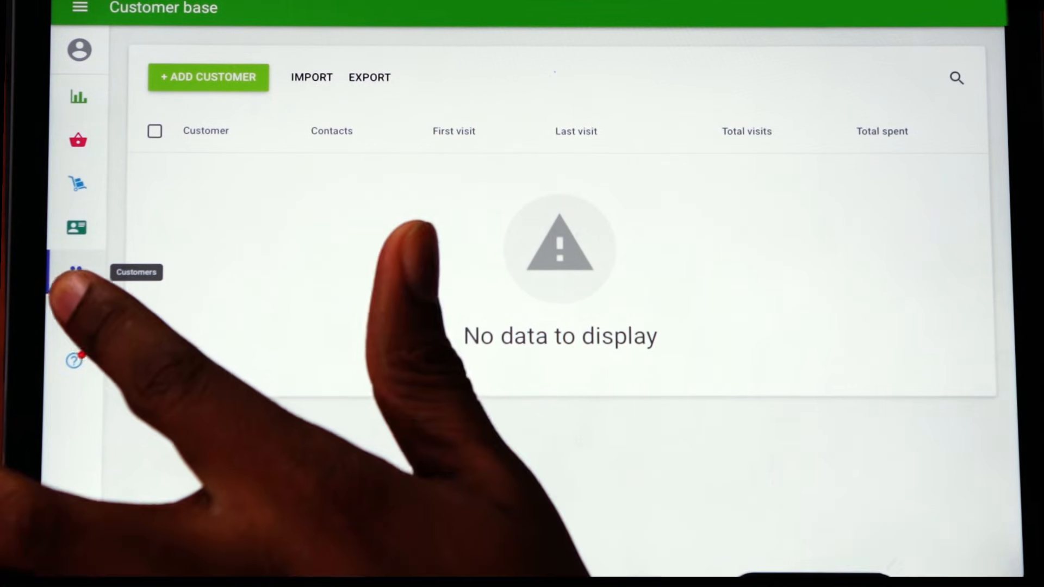
# Step: Review the General, Billing & subscriptions and Payment types settings
pyautogui.click(75, 316)
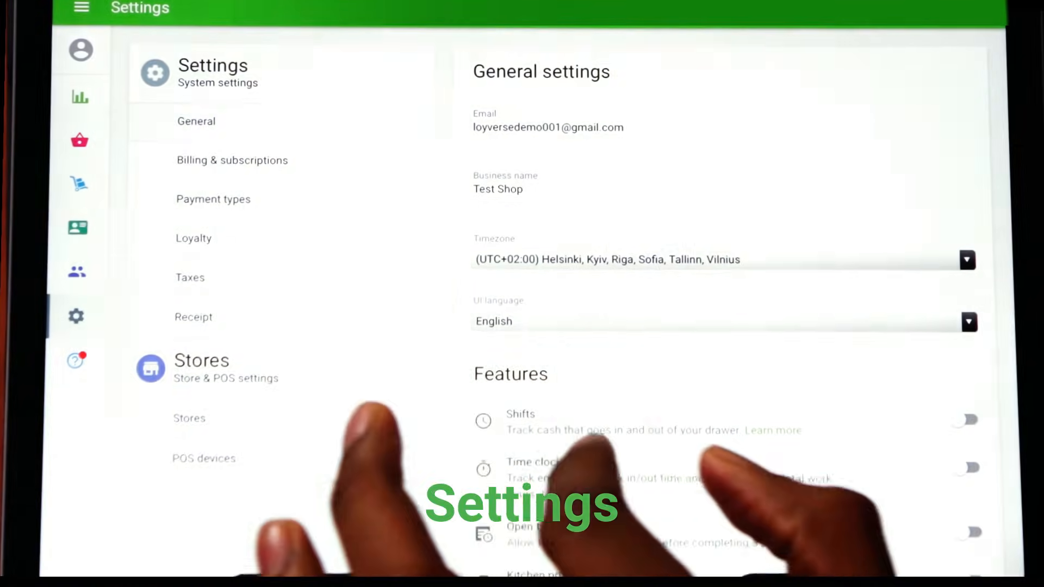
pyautogui.scroll(-3)
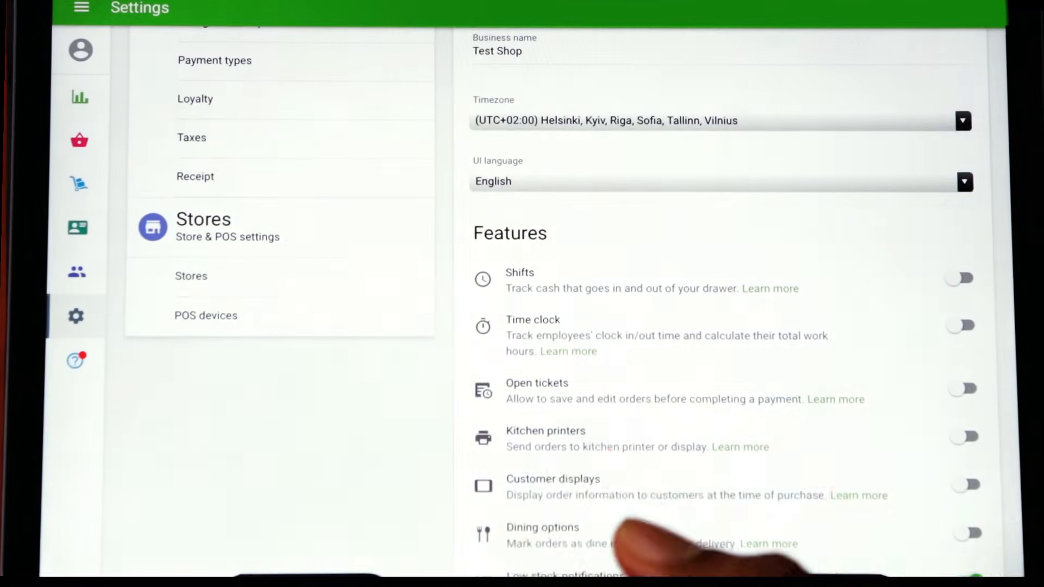
pyautogui.scroll(-3)
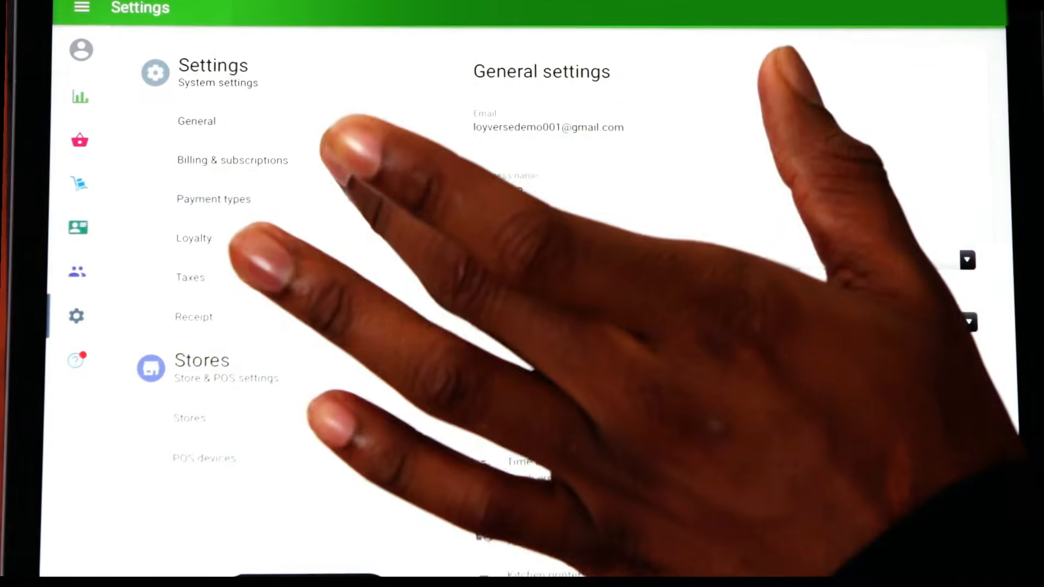
pyautogui.click(231, 160)
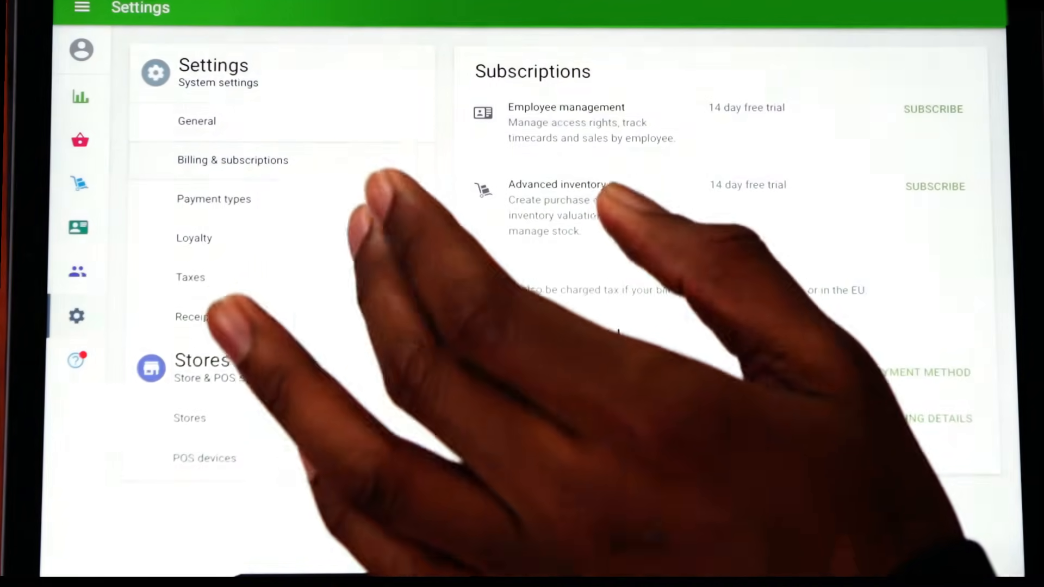
pyautogui.click(215, 198)
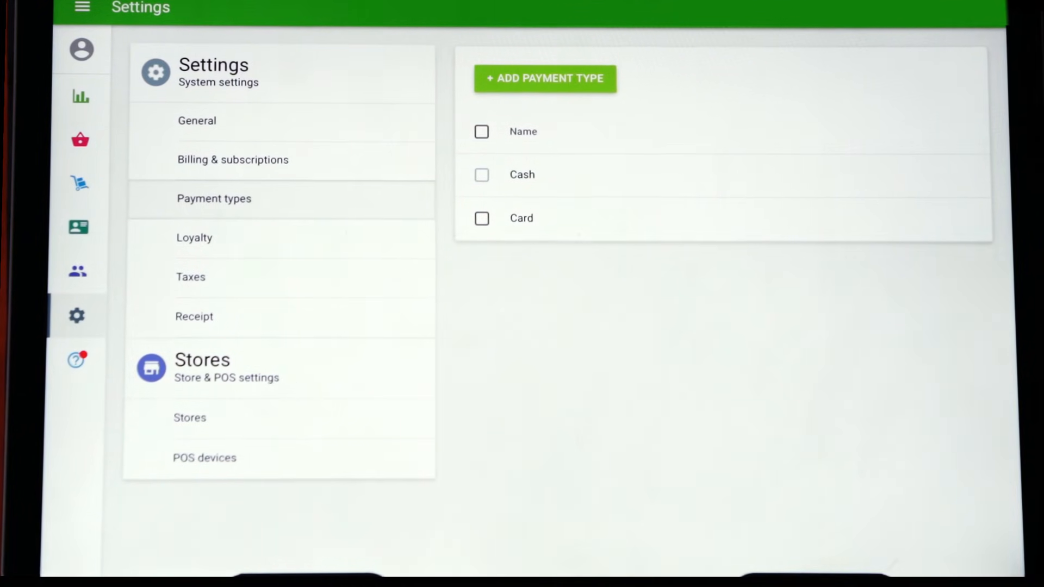
# Step: Review the Loyalty, Taxes and Receipt settings with English receipt language
pyautogui.click(193, 237)
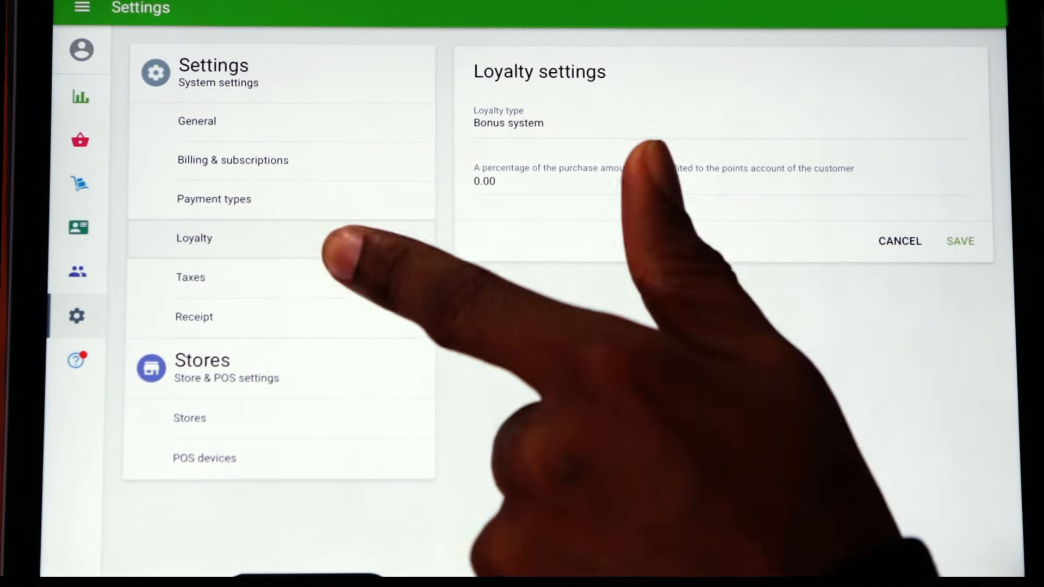
pyautogui.click(190, 278)
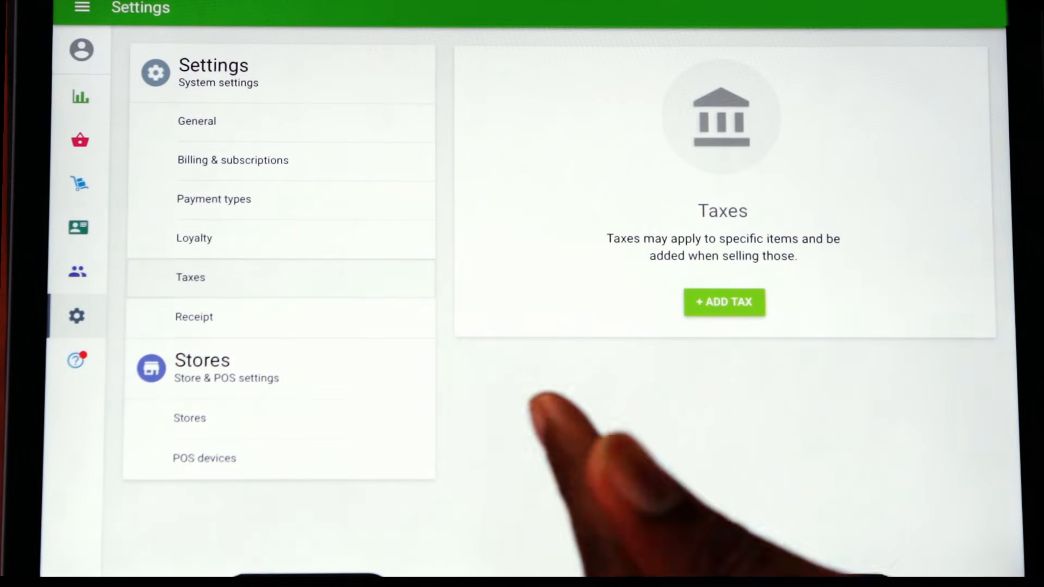
pyautogui.click(193, 317)
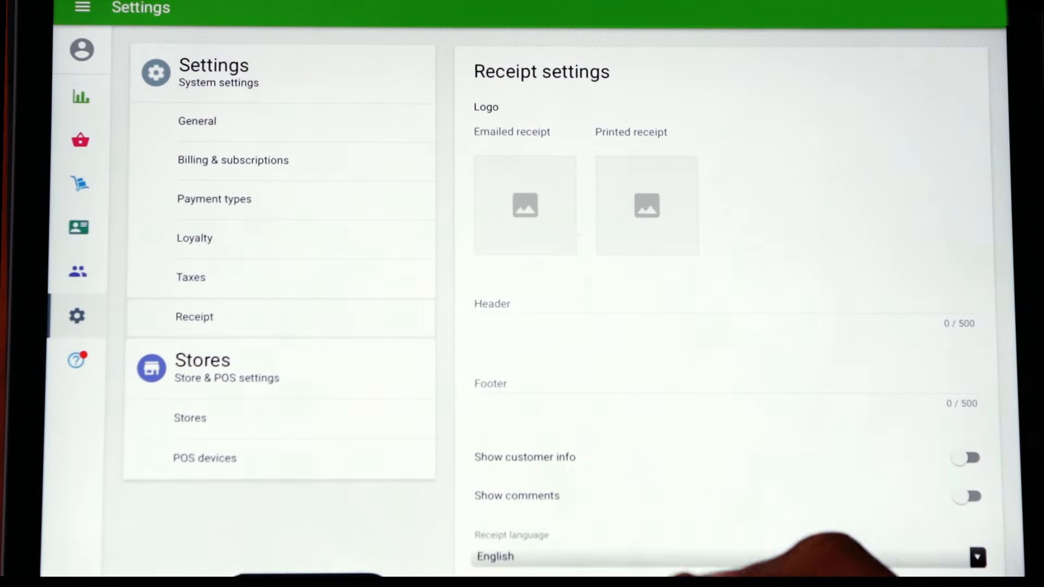
# Step: View Stores and the POS devices page listing POS 1 as activated, then expand Help
pyautogui.click(190, 418)
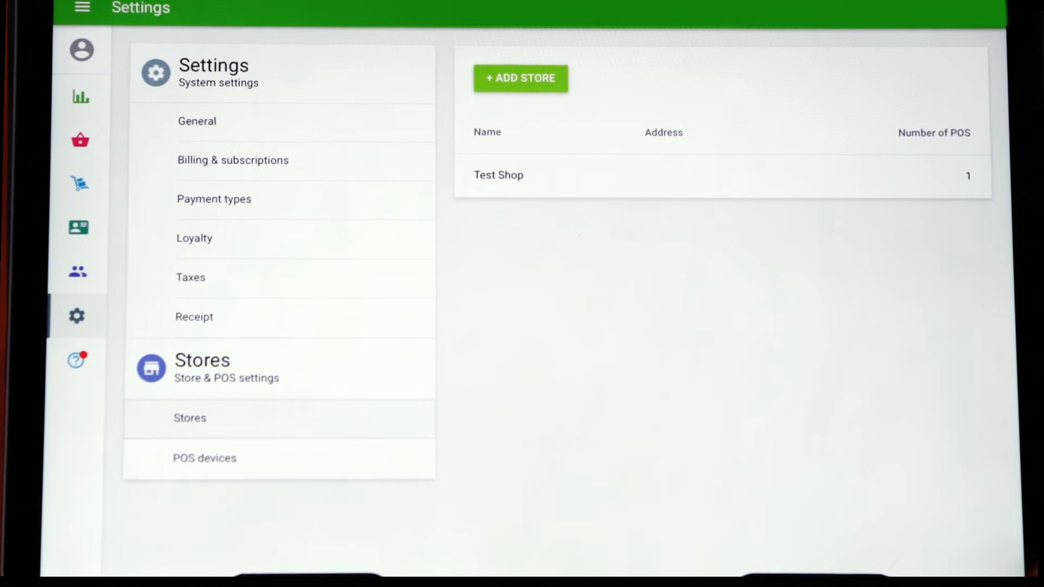
pyautogui.click(203, 458)
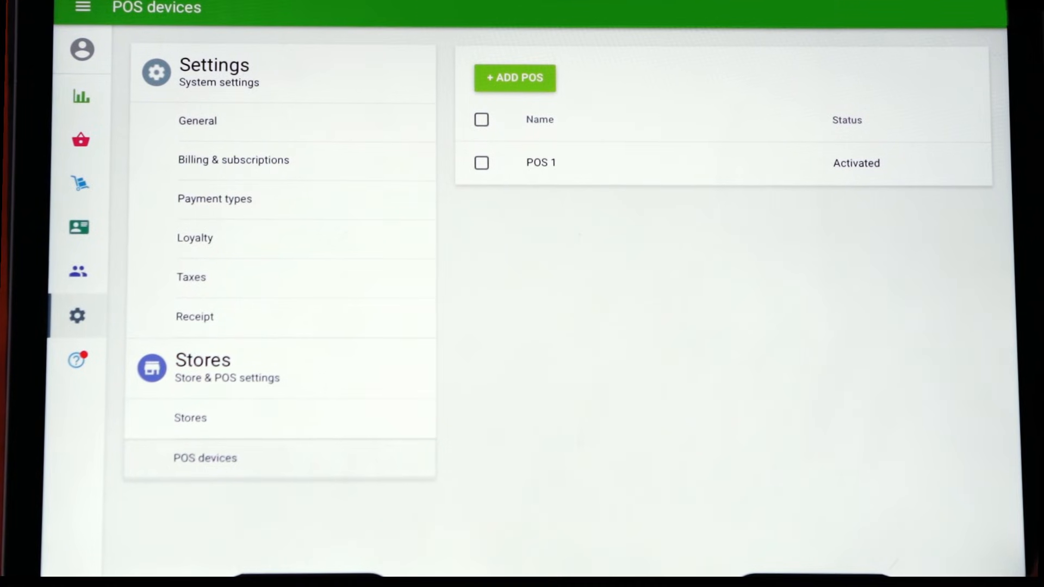
pyautogui.click(76, 360)
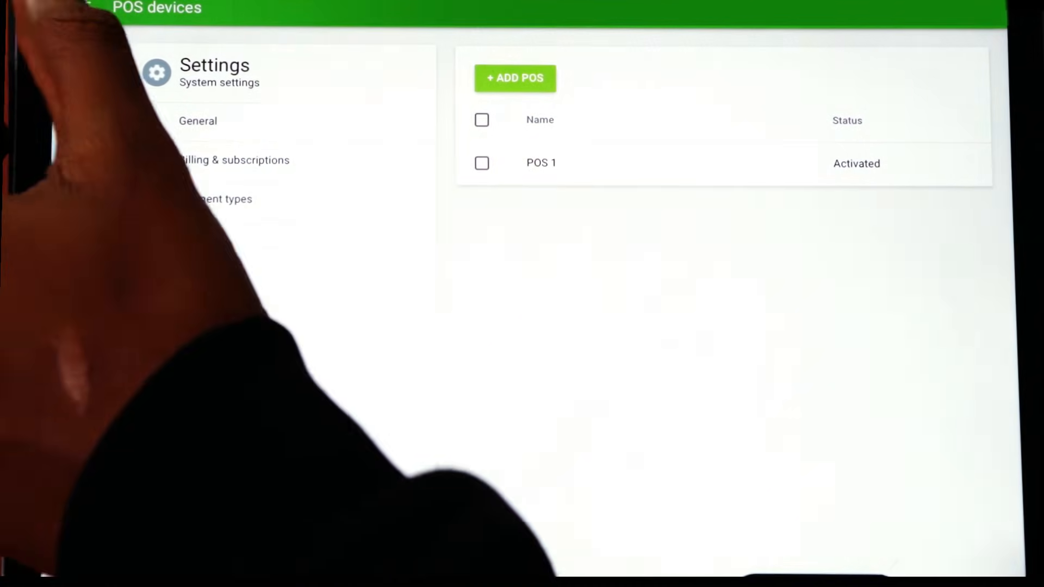
pyautogui.click(82, 9)
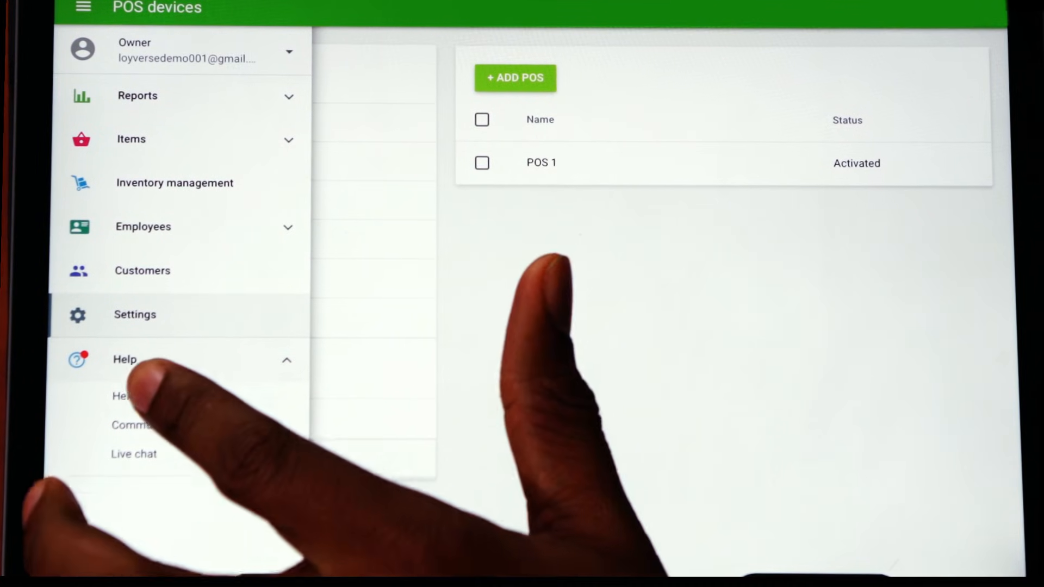
# Step: Go to the Loyverse Help Center and browse its Choose Your Topic categories
pyautogui.click(133, 396)
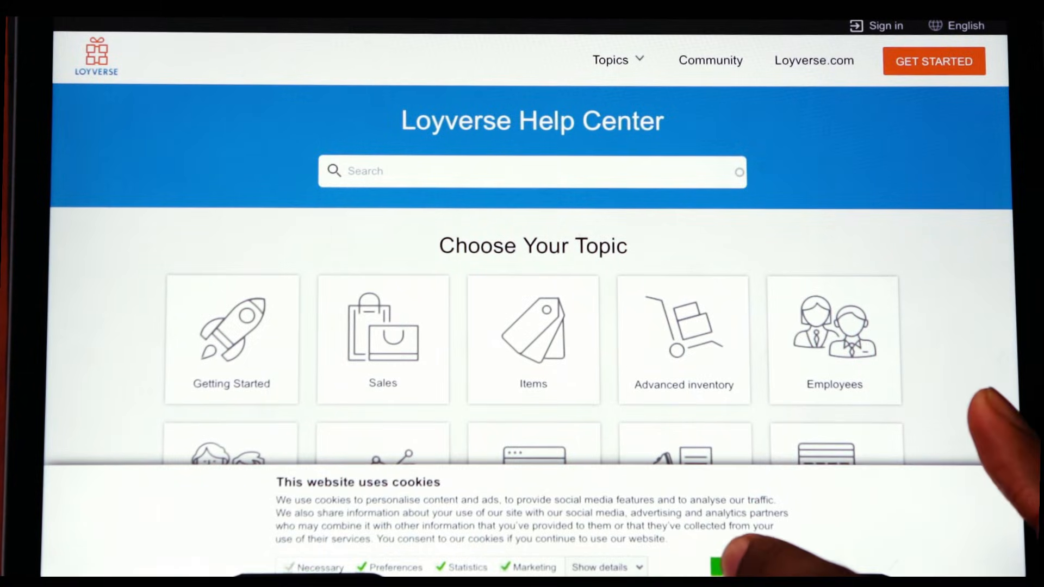
pyautogui.scroll(3)
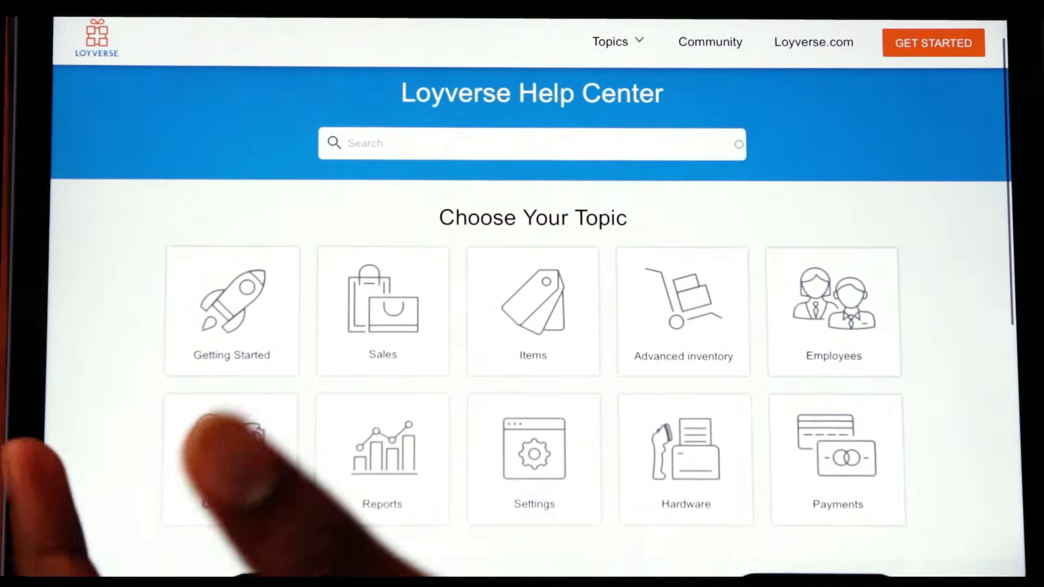